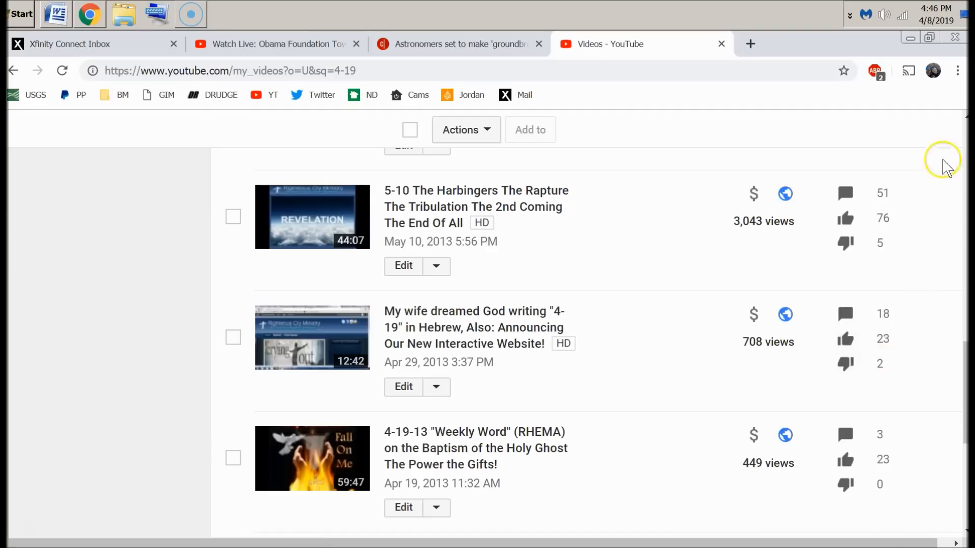
# - Mark the Apr 29, 2013 upload date and its 3:37 PM upload time
pyautogui.click(935, 14)
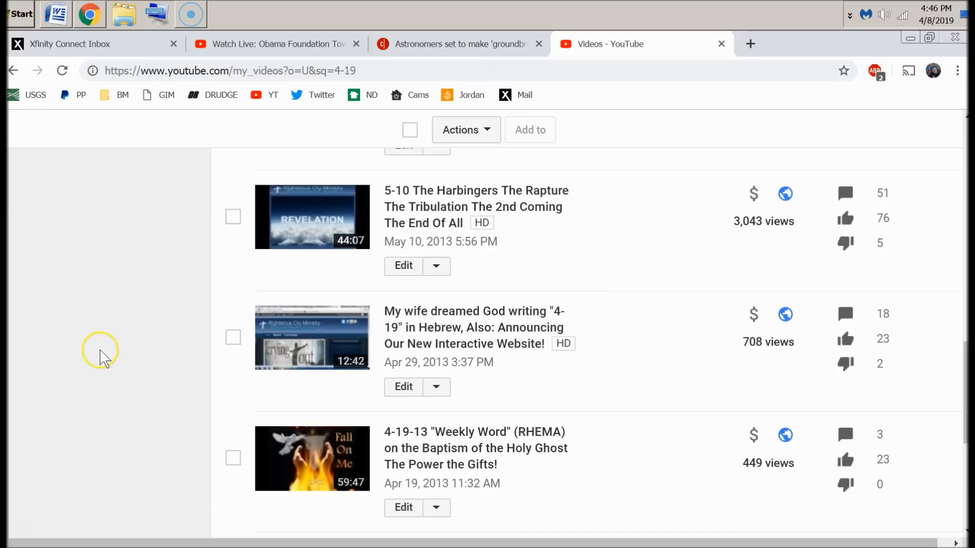
pyautogui.moveTo(103, 357)
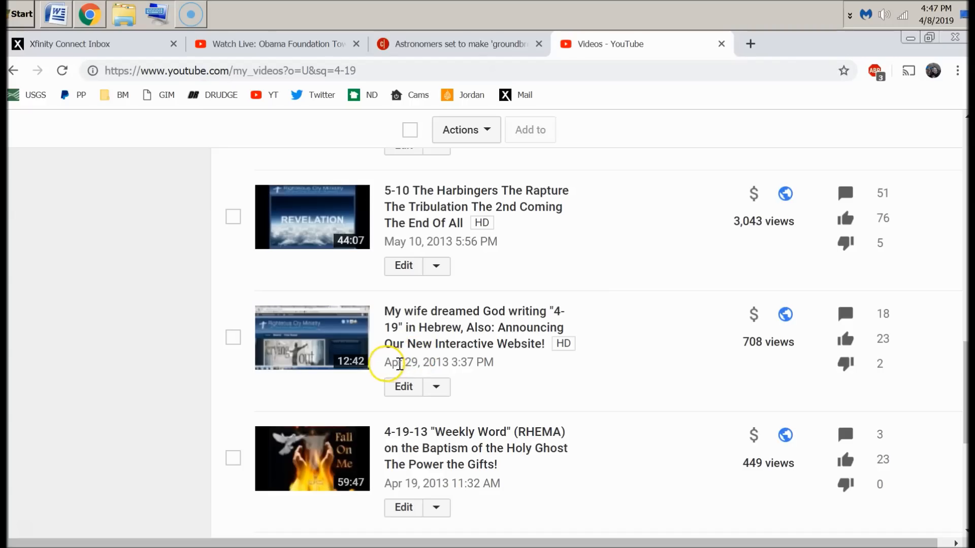
pyautogui.doubleClick(395, 361)
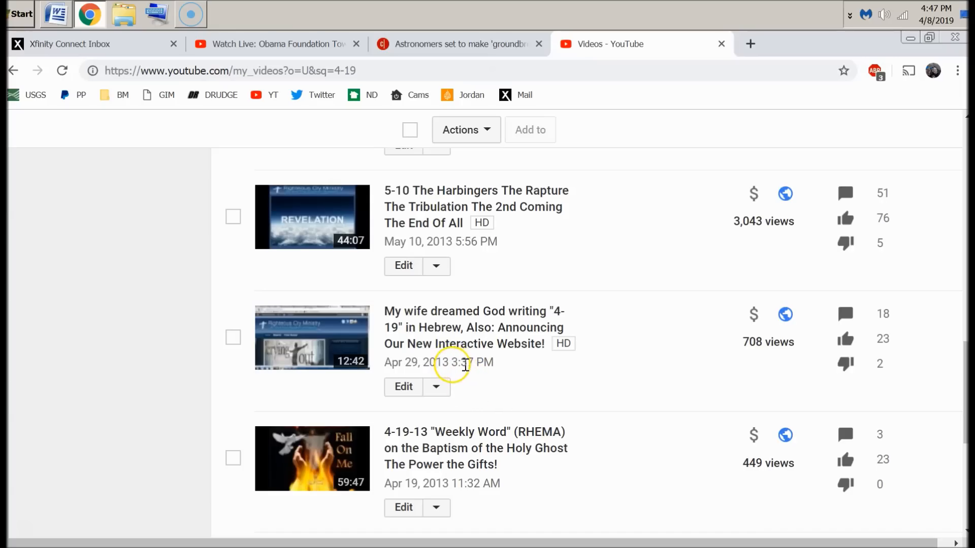
pyautogui.doubleClick(463, 363)
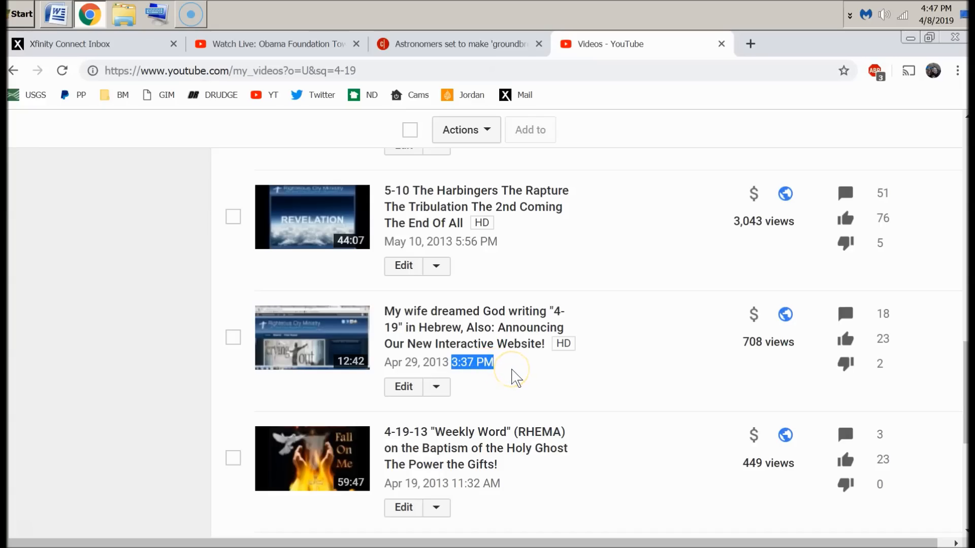
pyautogui.moveTo(585, 363)
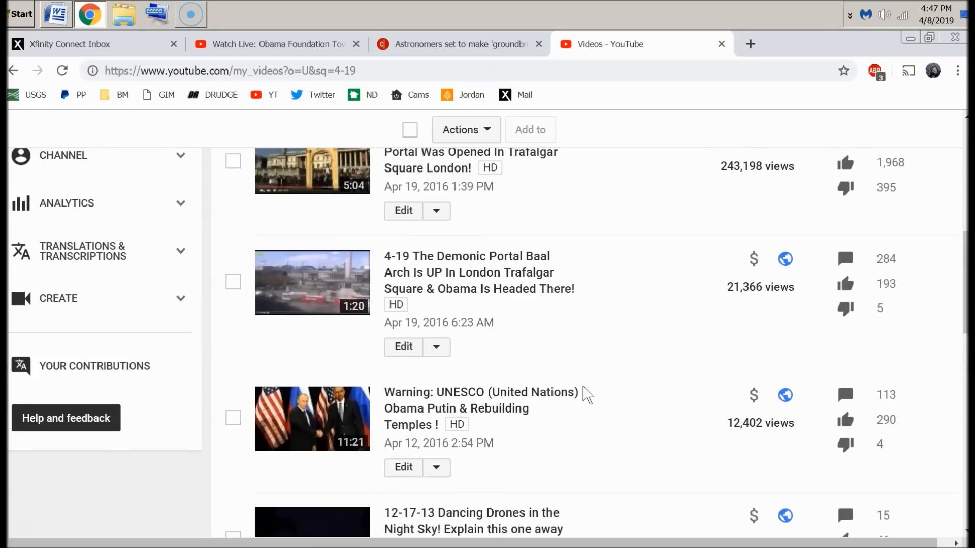
pyautogui.moveTo(425, 289)
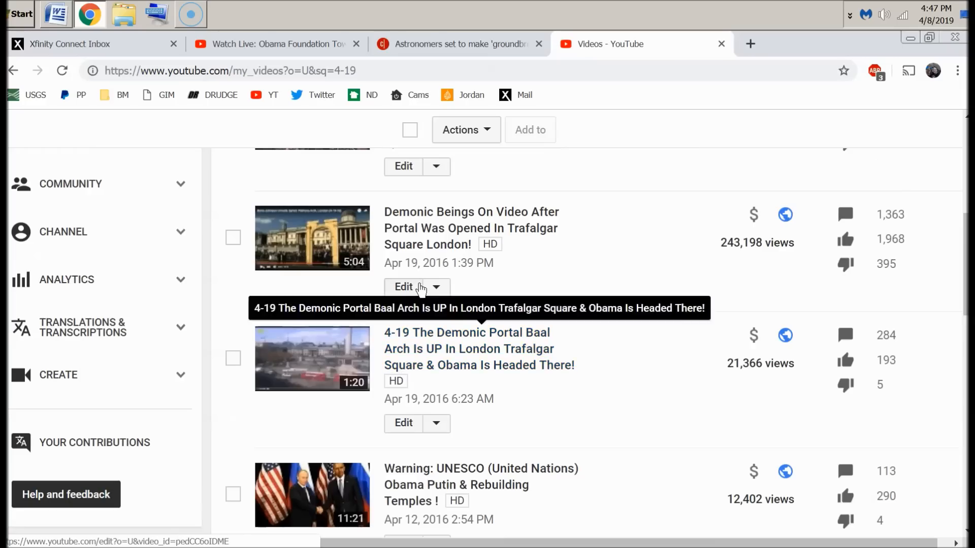
pyautogui.moveTo(470, 229)
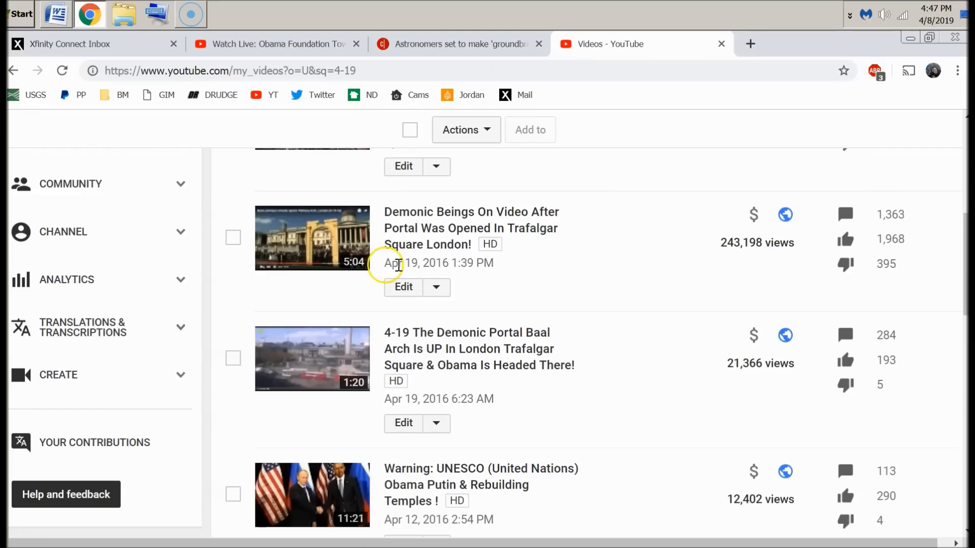
# - Mark Apr 19 under the Trafalgar Square video and continue down the 4-19 results
pyautogui.doubleClick(400, 263)
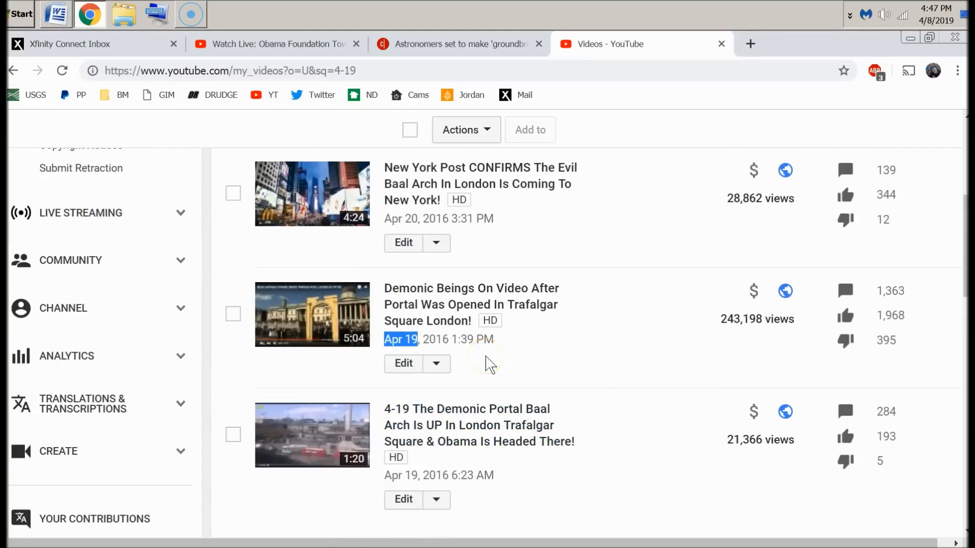
pyautogui.scroll(-3)
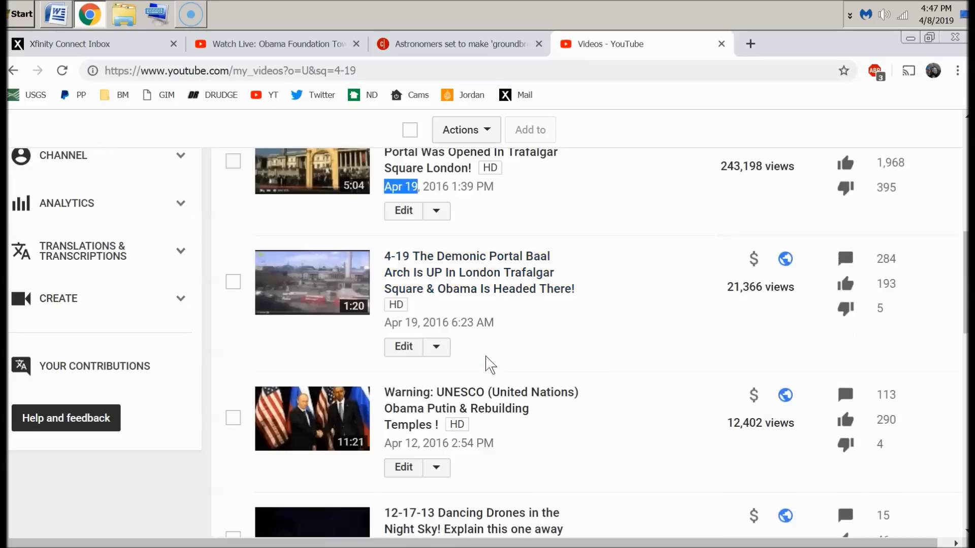
pyautogui.scroll(-3)
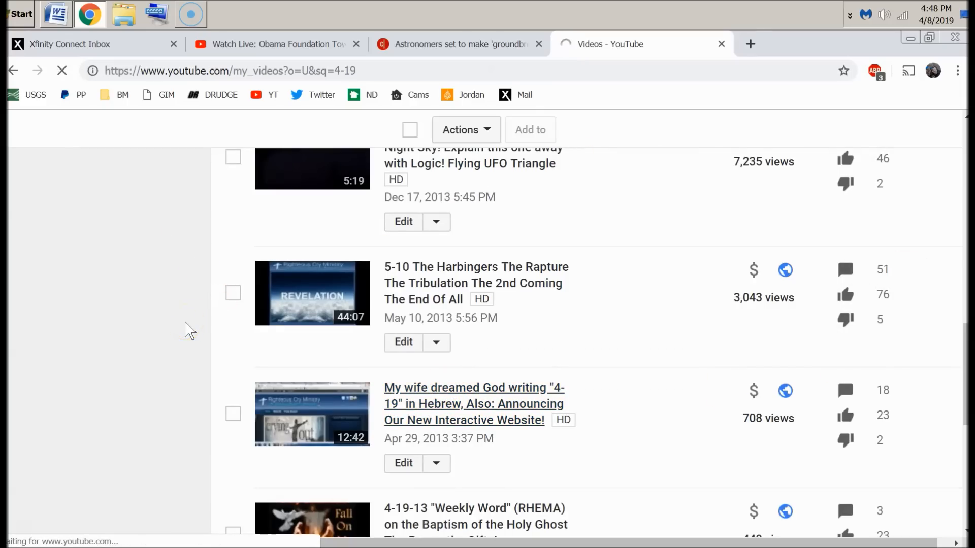
# - Open the 'My wife dreamed God writing 4-19 in Hebrew' watch page and reach its title and details
pyautogui.click(403, 463)
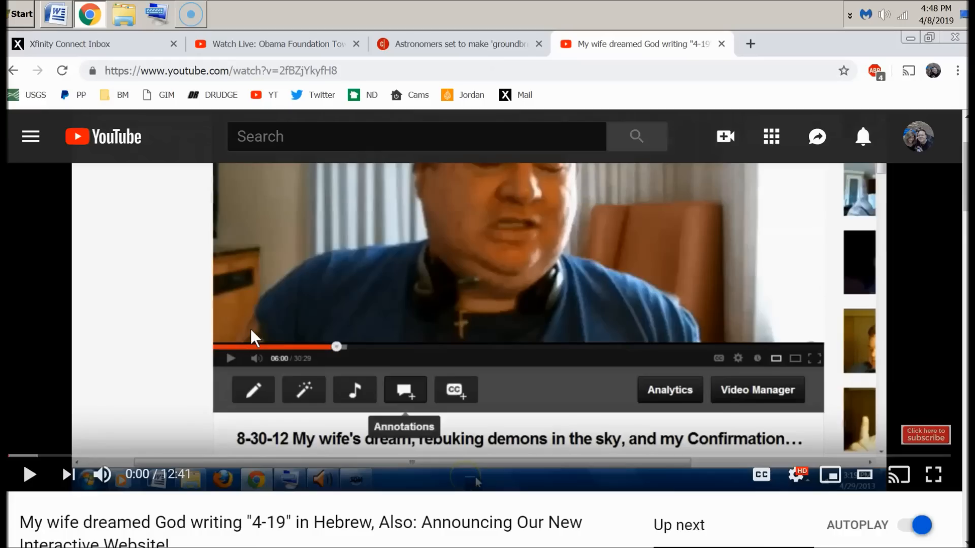
pyautogui.scroll(-3)
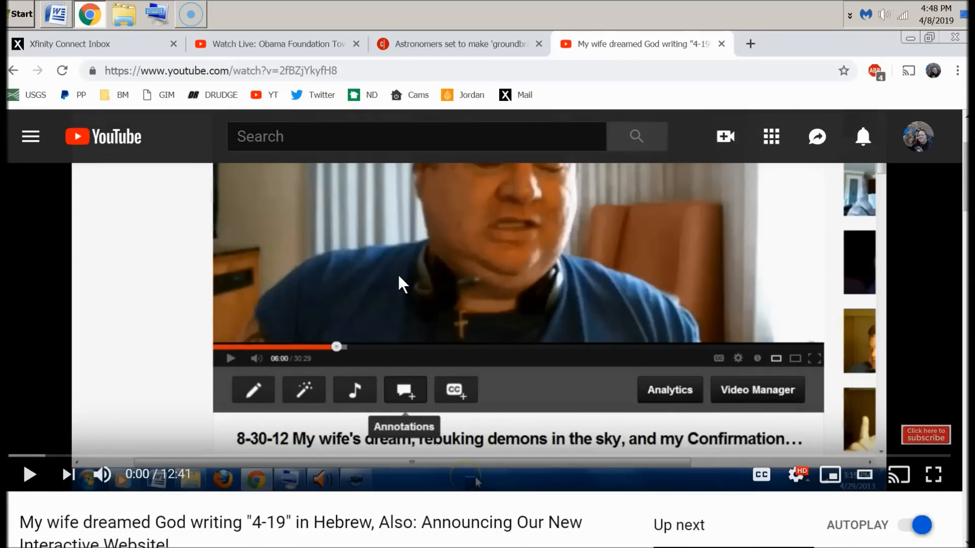
pyautogui.scroll(-3)
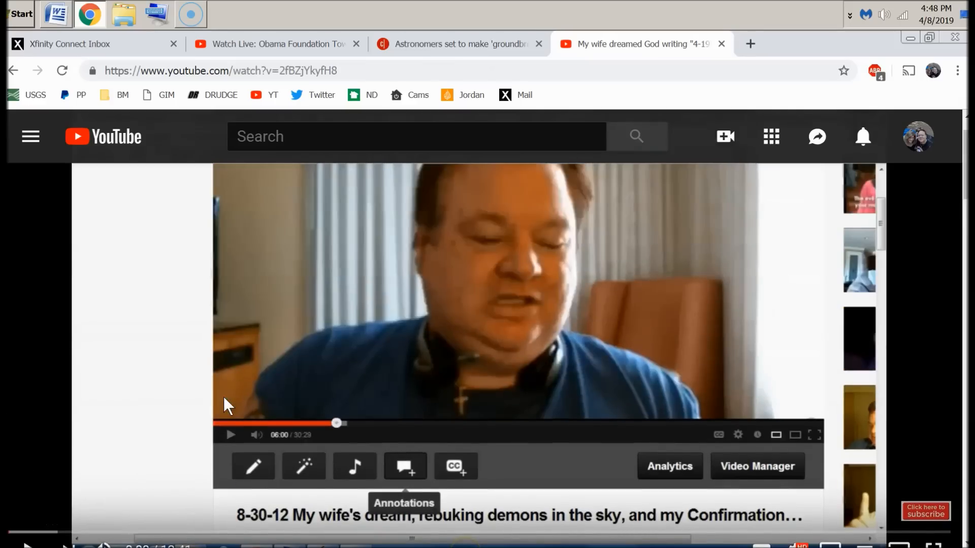
pyautogui.scroll(-3)
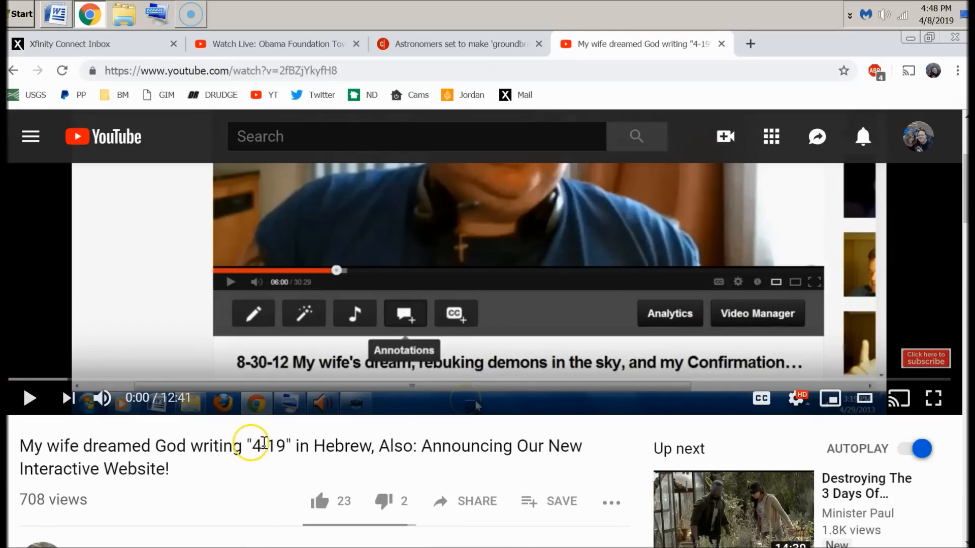
pyautogui.scroll(-3)
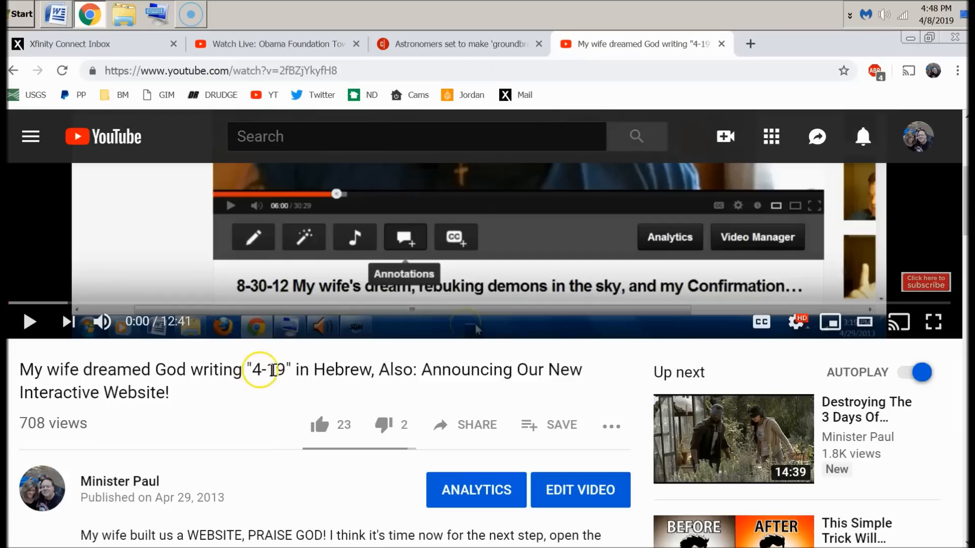
# - Highlight '4-19' in the dream video's title below the player
pyautogui.doubleClick(269, 370)
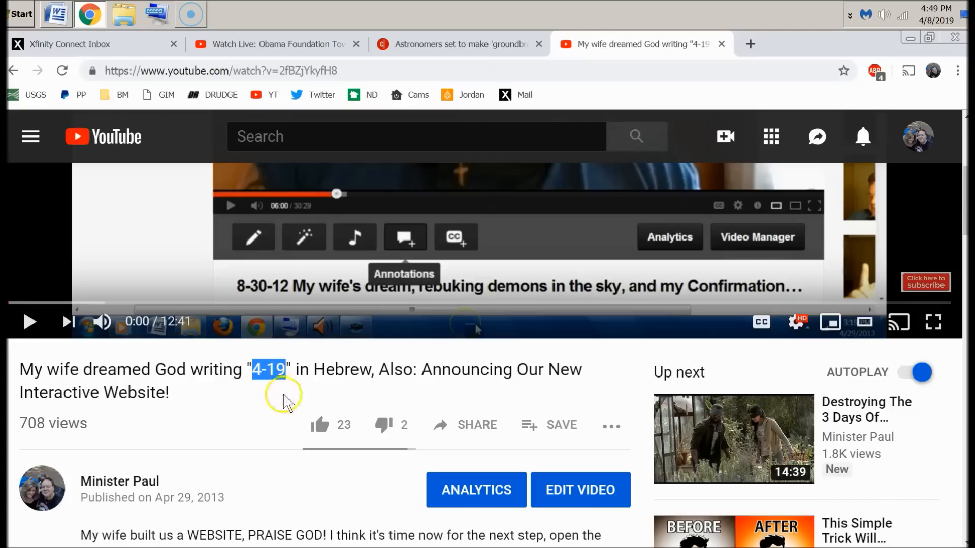
pyautogui.moveTo(319, 424)
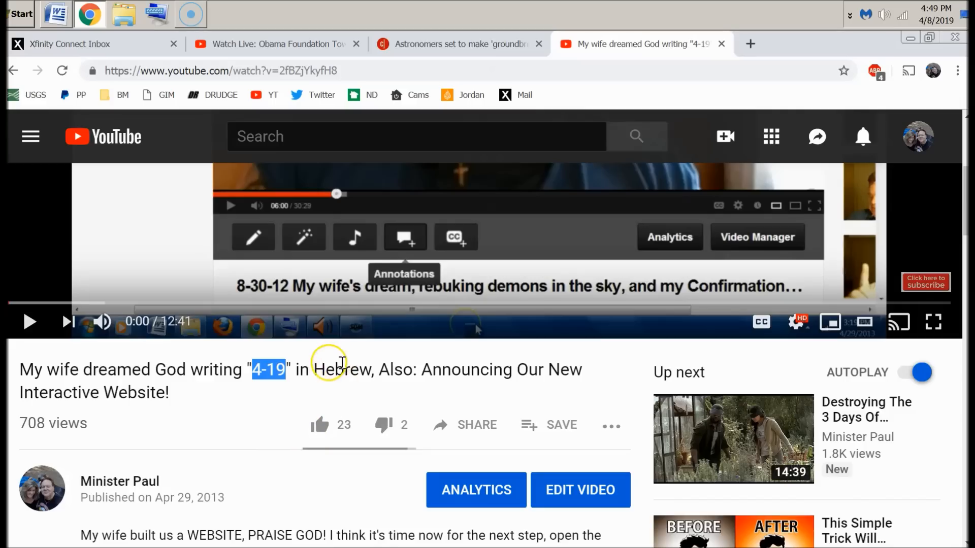
pyautogui.moveTo(435, 67)
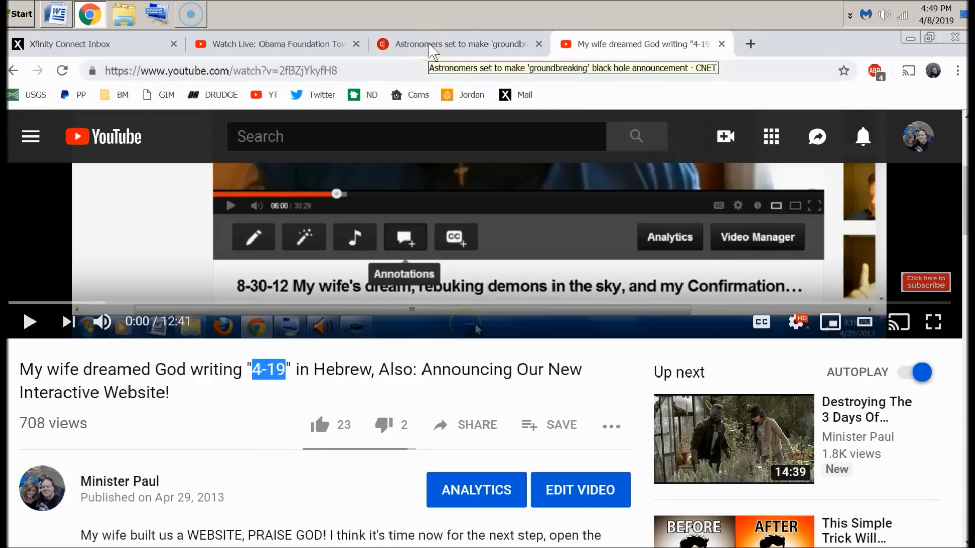
# - Show the M87 Event Horizon 2018 playlist and look through its 21 videos
pyautogui.click(454, 43)
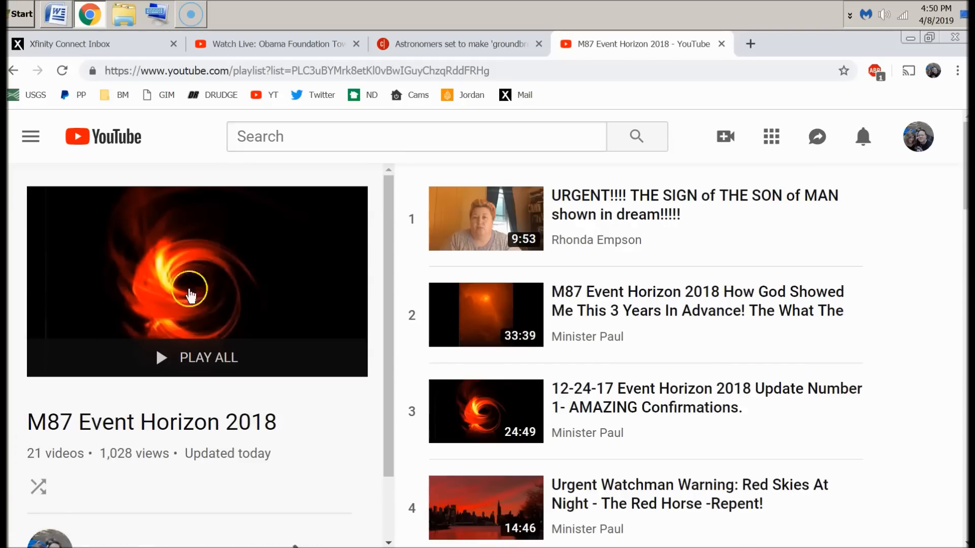
pyautogui.moveTo(39, 430)
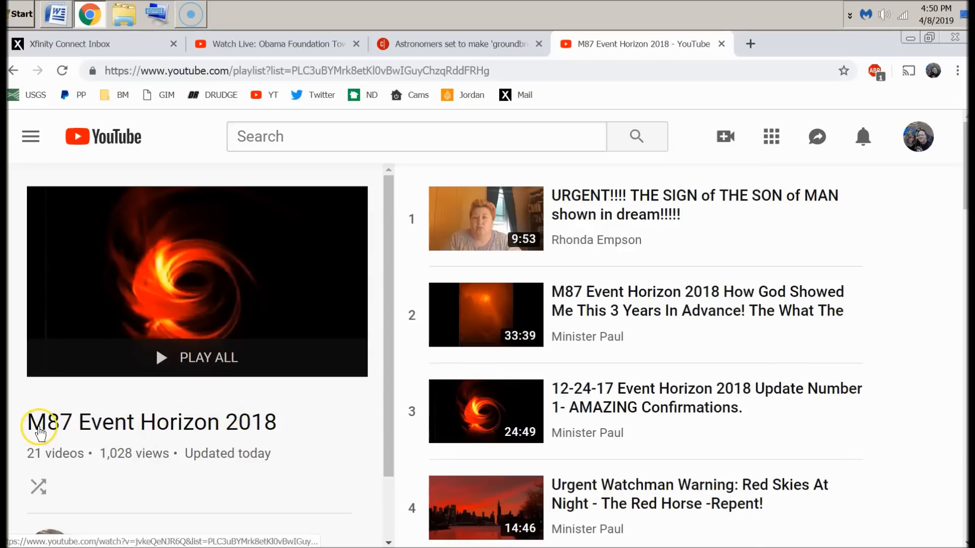
pyautogui.moveTo(246, 432)
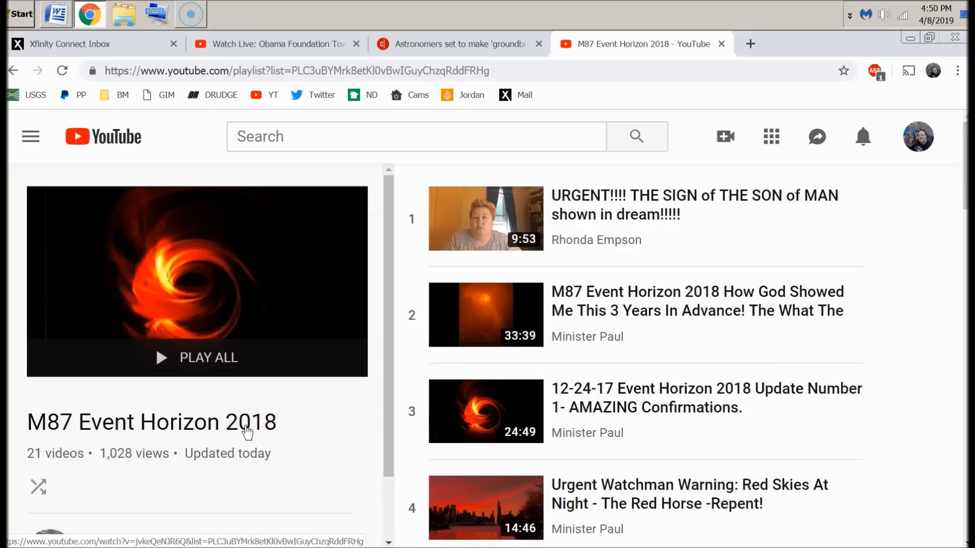
pyautogui.scroll(-3)
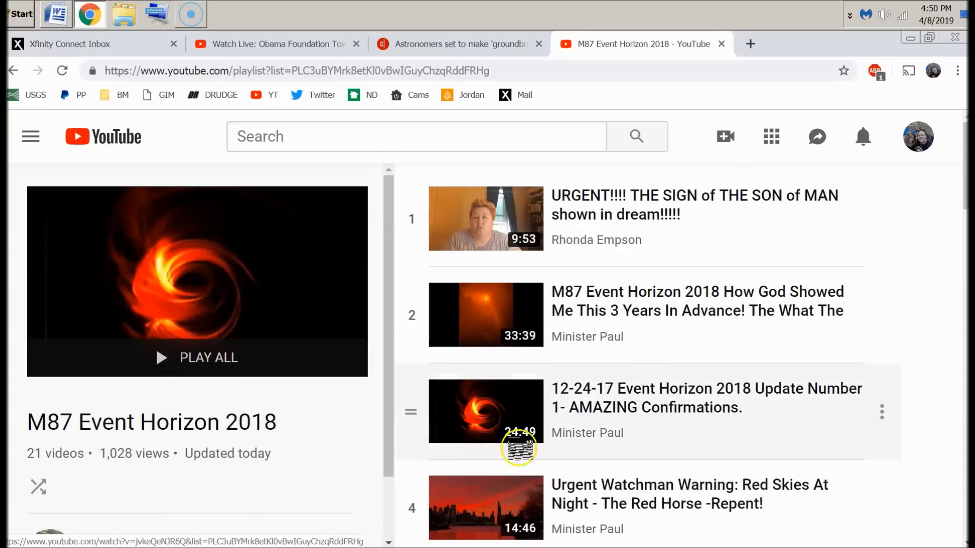
pyautogui.moveTo(242, 298)
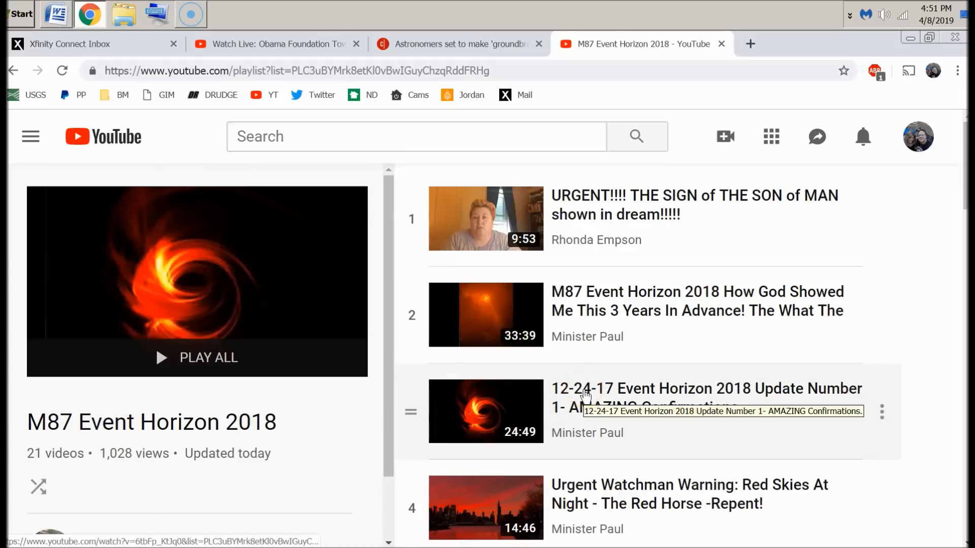
pyautogui.scroll(-3)
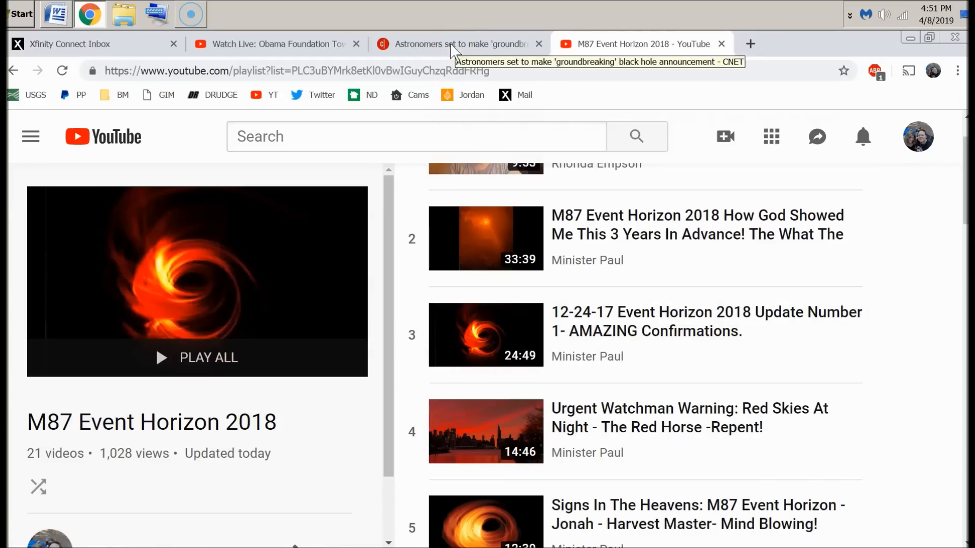
# - Switch to the CNET black-hole article and highlight April in its byline date
pyautogui.click(460, 44)
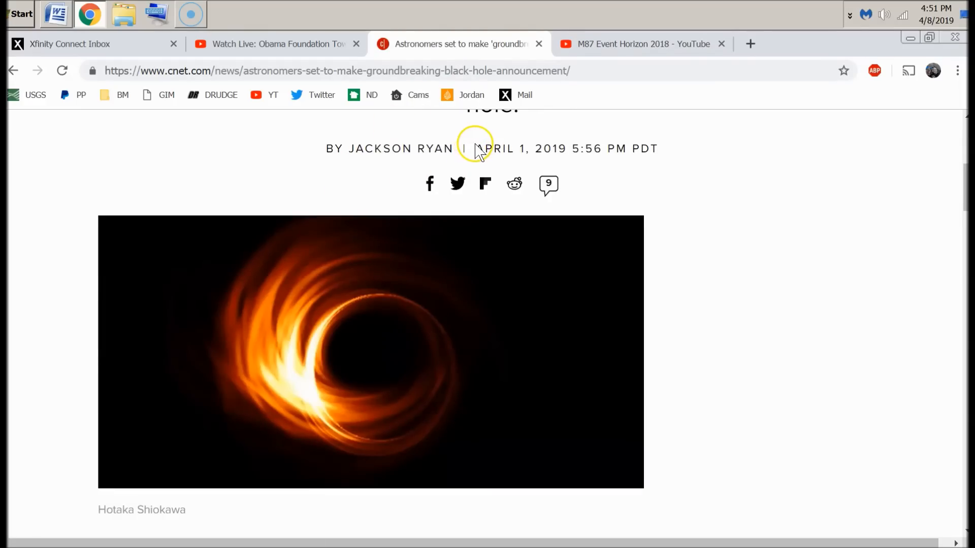
pyautogui.doubleClick(494, 148)
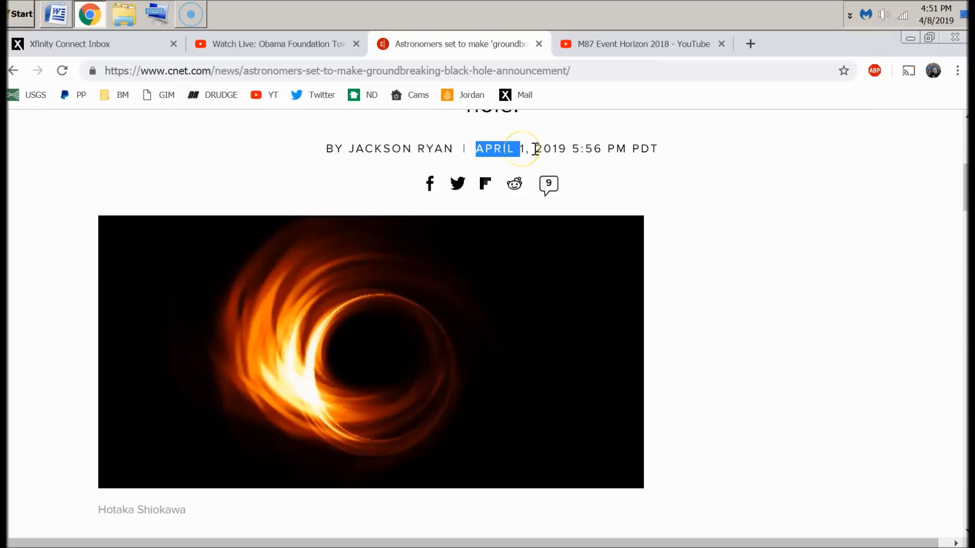
pyautogui.moveTo(525, 149); pyautogui.dragTo(568, 148)
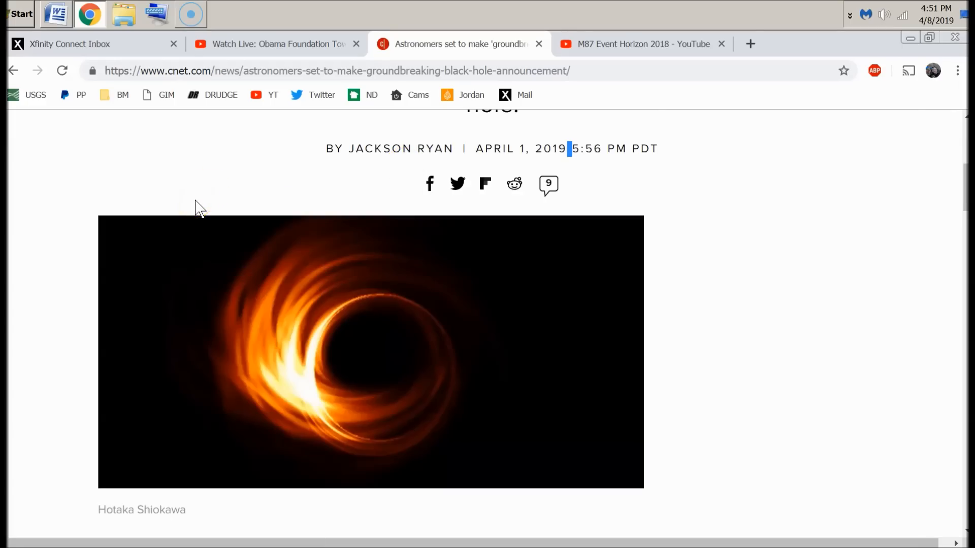
pyautogui.moveTo(401, 356)
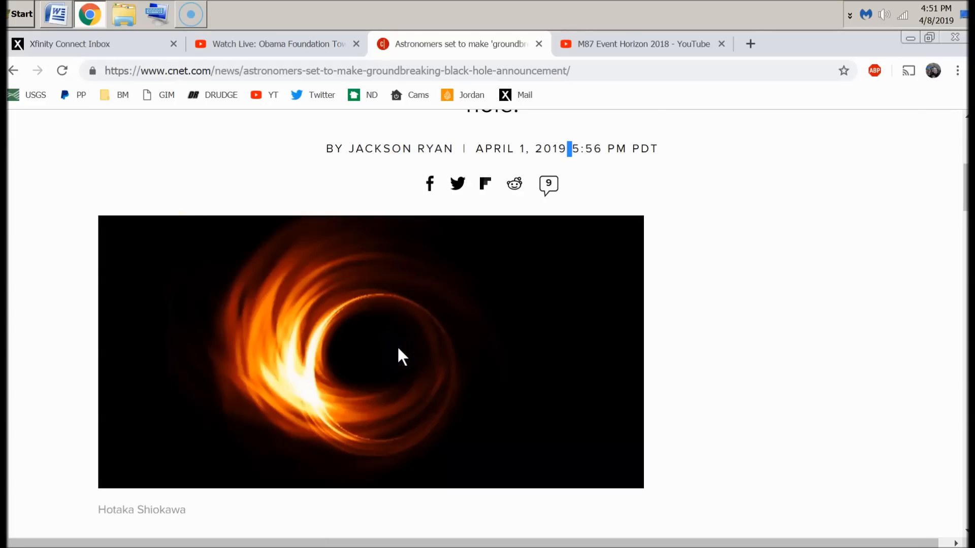
pyautogui.scroll(-3)
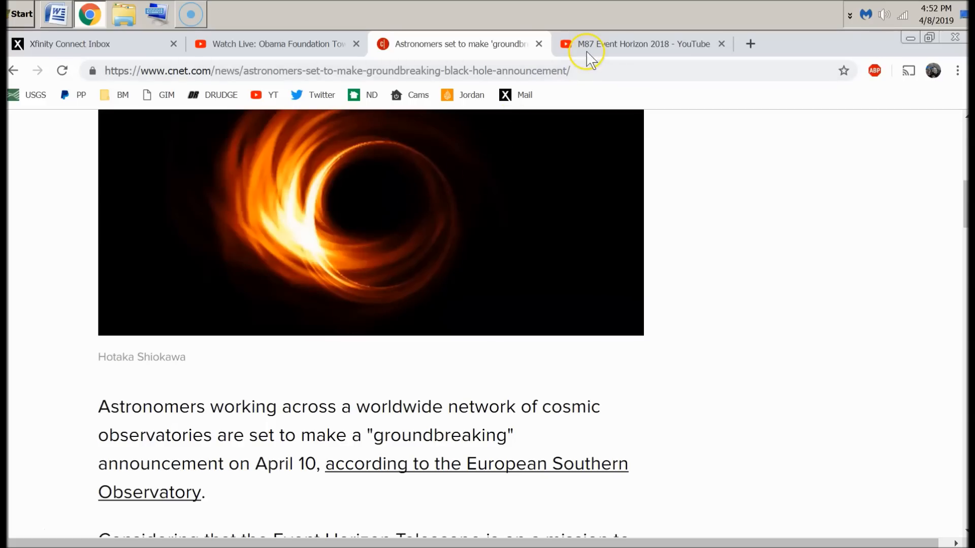
# - Highlight the '"groundbreaking" announcement on April 10' phrase in the opening paragraph
pyautogui.click(641, 44)
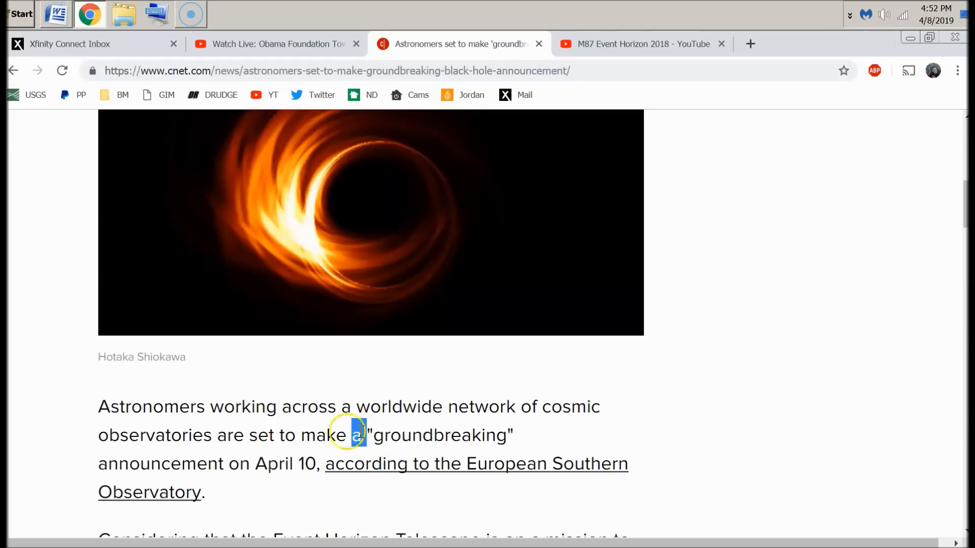
pyautogui.moveTo(354, 435); pyautogui.dragTo(246, 464)
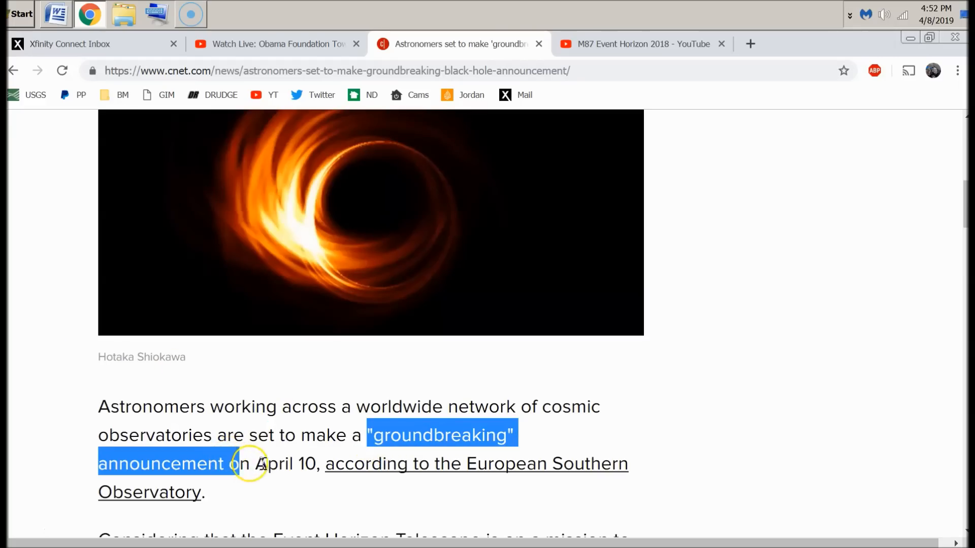
pyautogui.moveTo(235, 464); pyautogui.dragTo(326, 464)
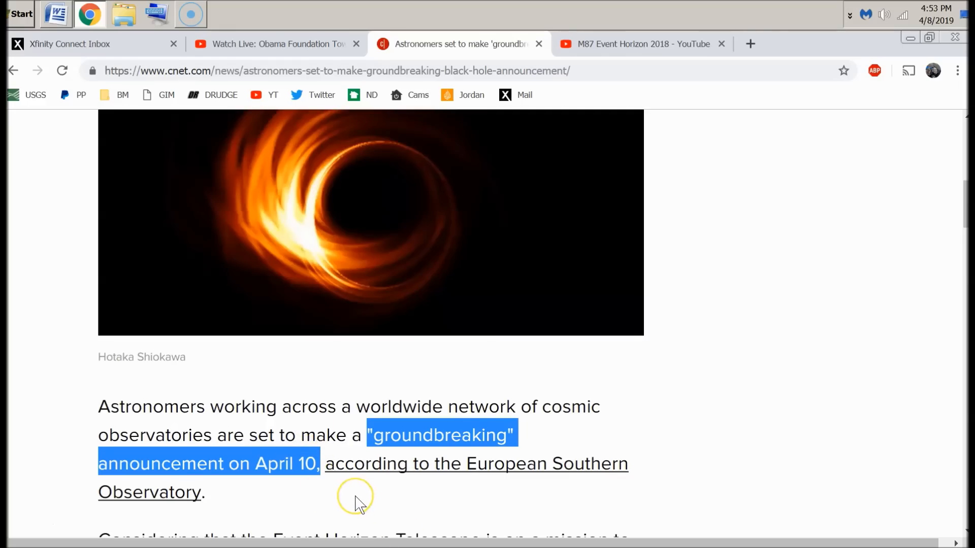
# - Highlight '"see" the black hole' through 'Messier 87' at the paragraph's end
pyautogui.scroll(-3)
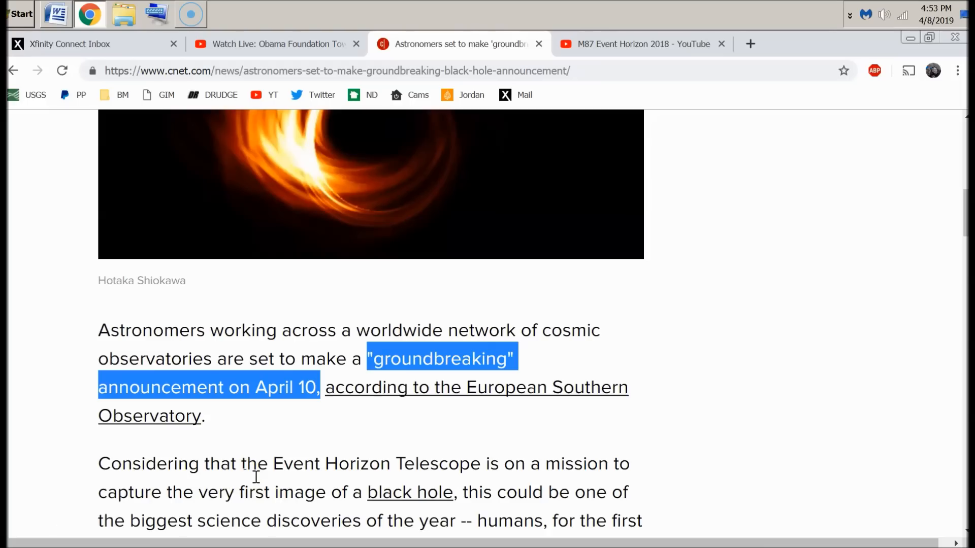
pyautogui.scroll(-3)
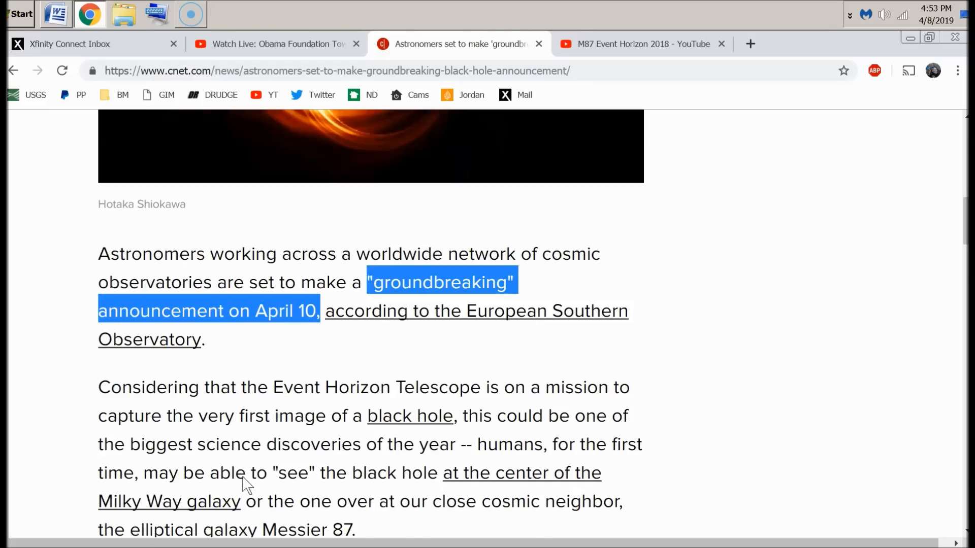
pyautogui.moveTo(427, 435)
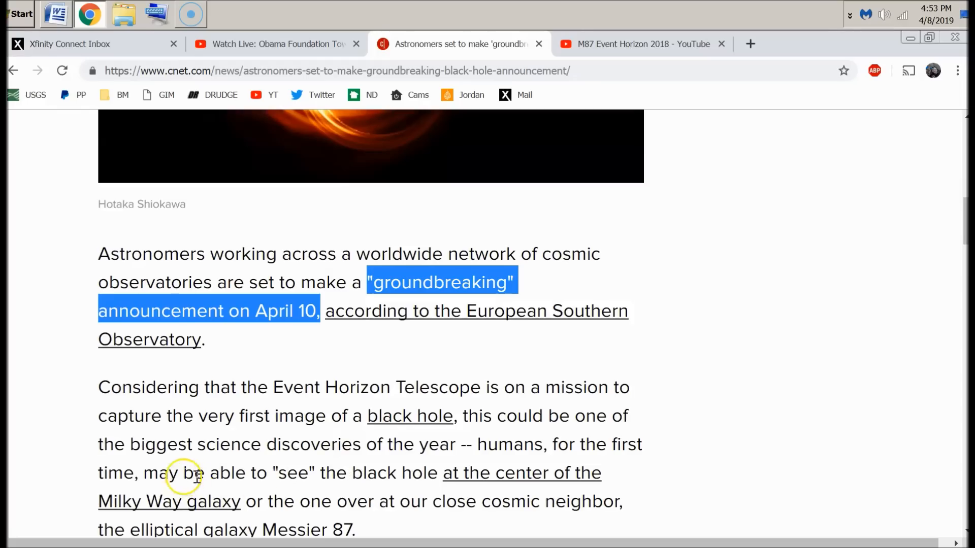
pyautogui.doubleClick(159, 472)
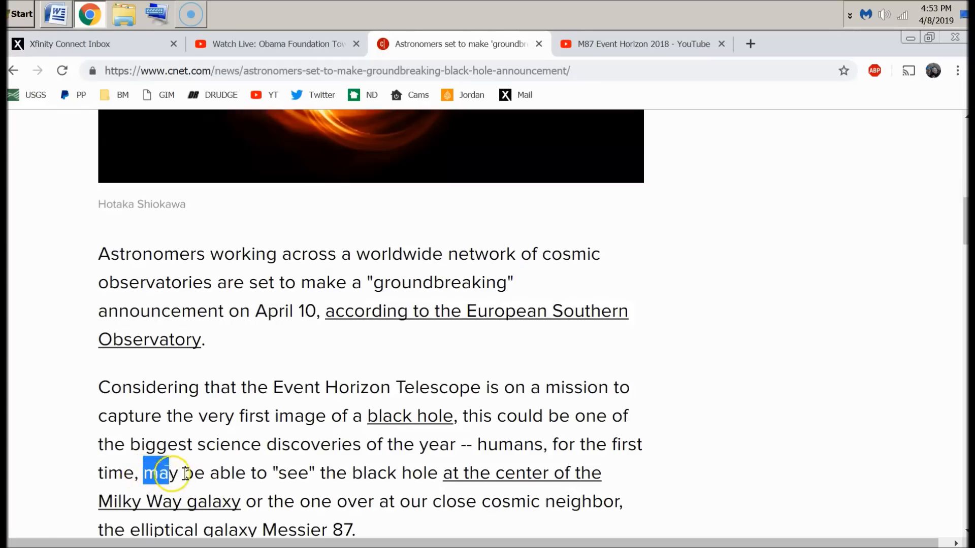
pyautogui.doubleClick(161, 472)
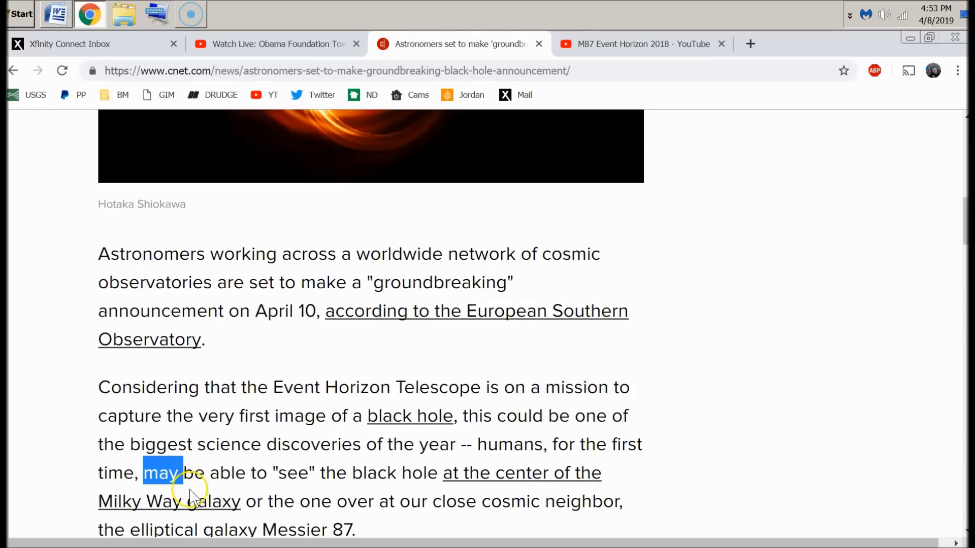
pyautogui.doubleClick(290, 472)
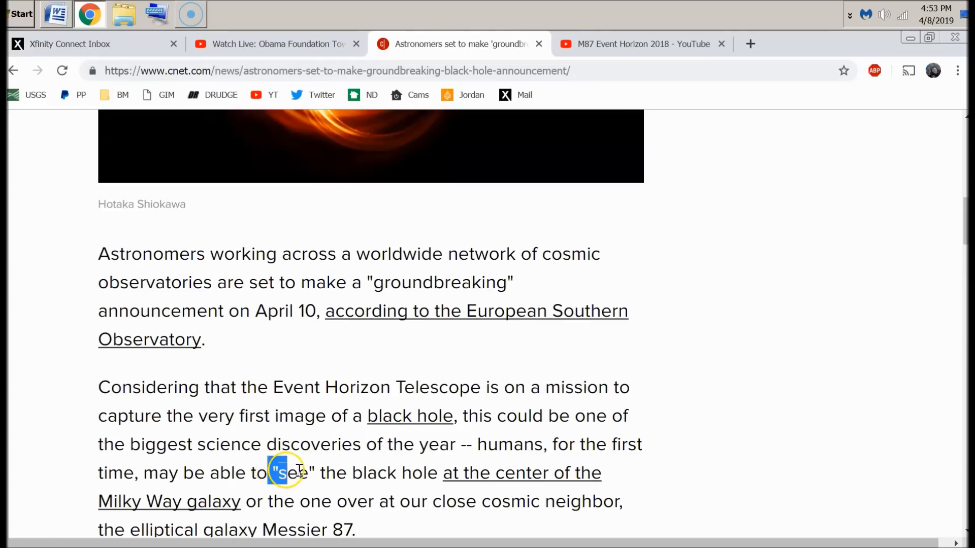
pyautogui.moveTo(283, 472); pyautogui.dragTo(436, 472)
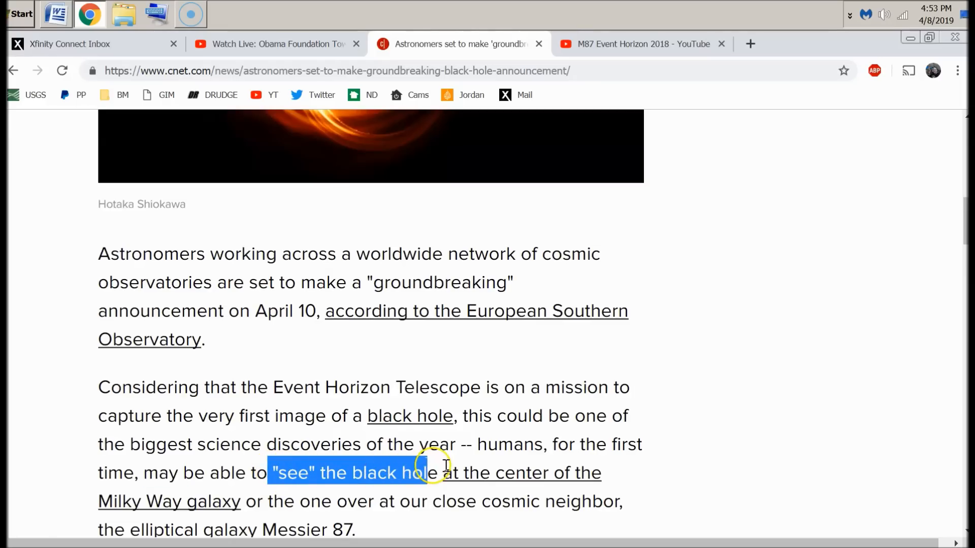
pyautogui.moveTo(436, 472); pyautogui.dragTo(293, 502)
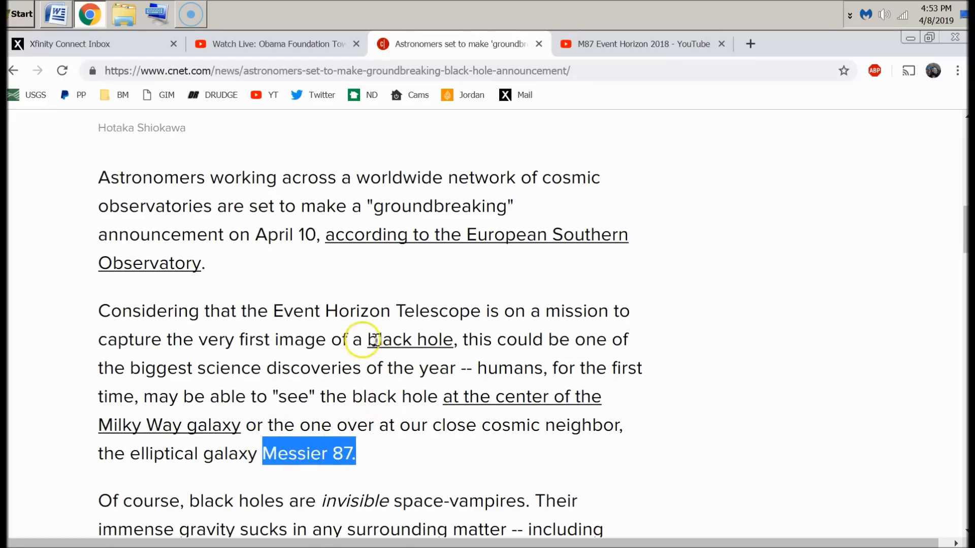
# - Highlight 'invisible space-vampires', then return to the M87 Event Horizon 2018 playlist
pyautogui.scroll(-3)
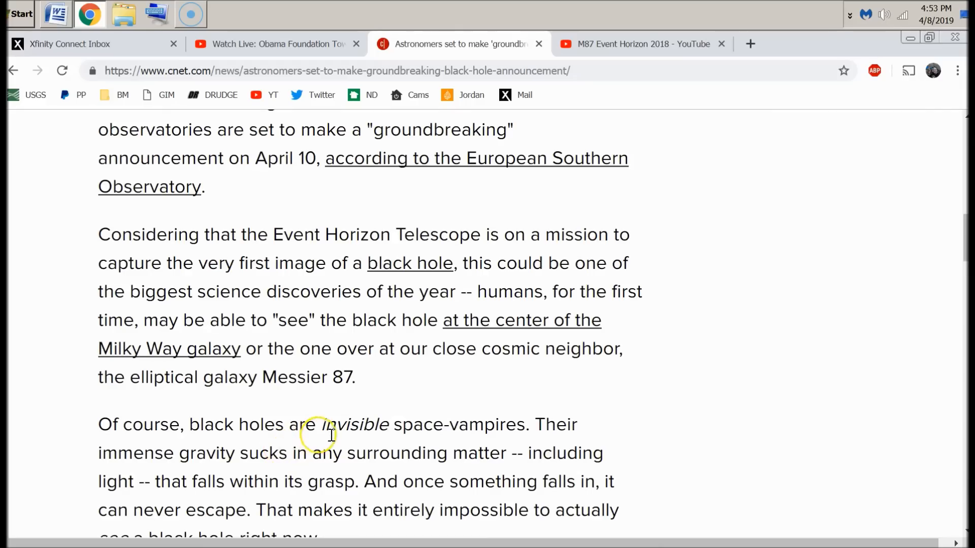
pyautogui.moveTo(323, 425); pyautogui.dragTo(492, 424)
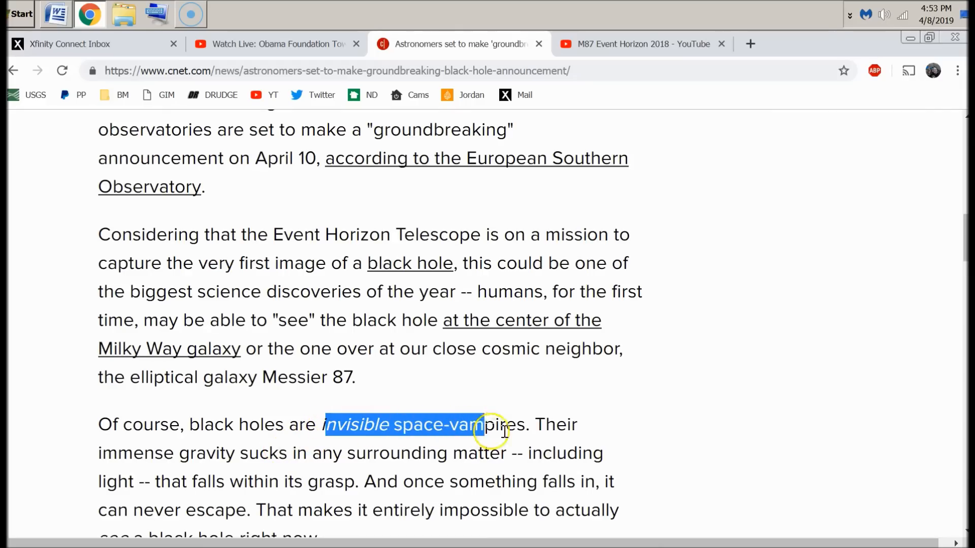
pyautogui.moveTo(491, 425); pyautogui.dragTo(525, 425)
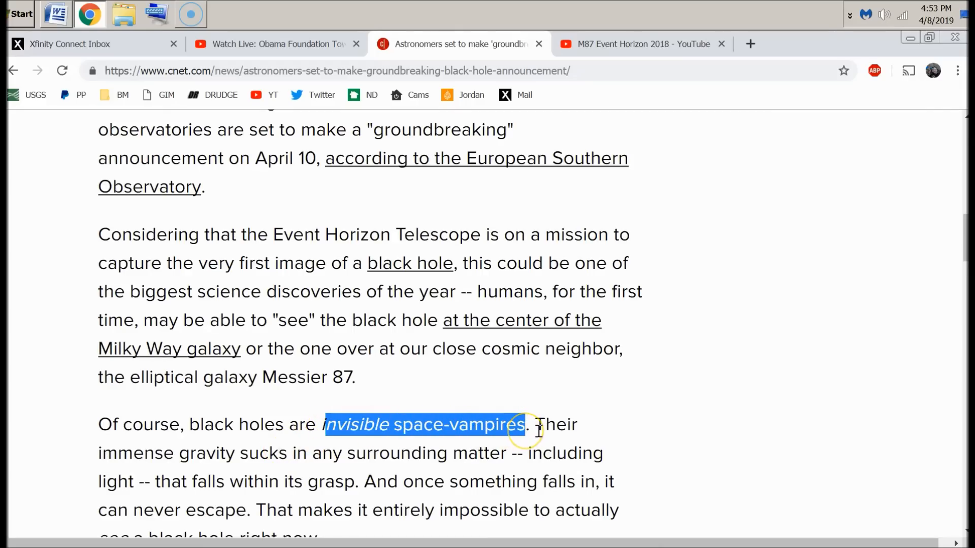
pyautogui.click(637, 43)
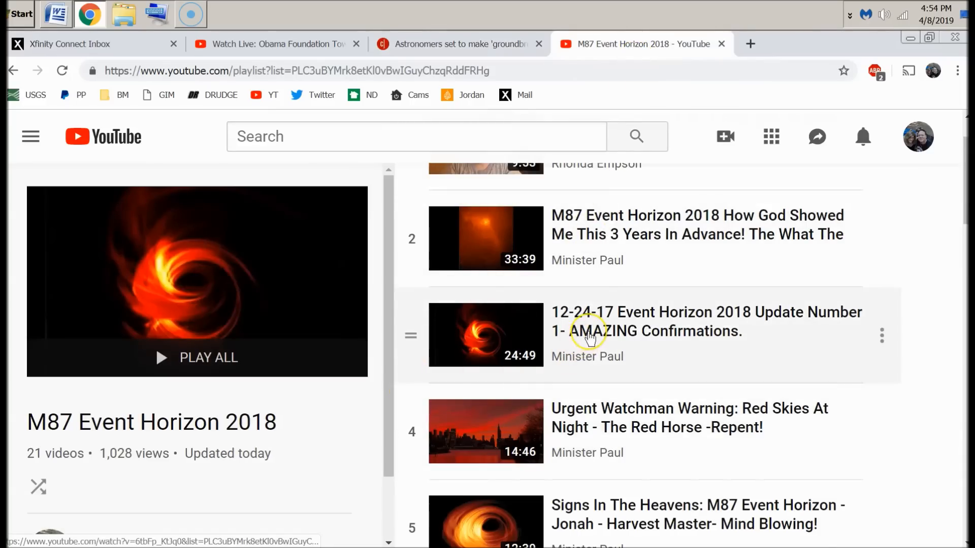
pyautogui.moveTo(589, 331)
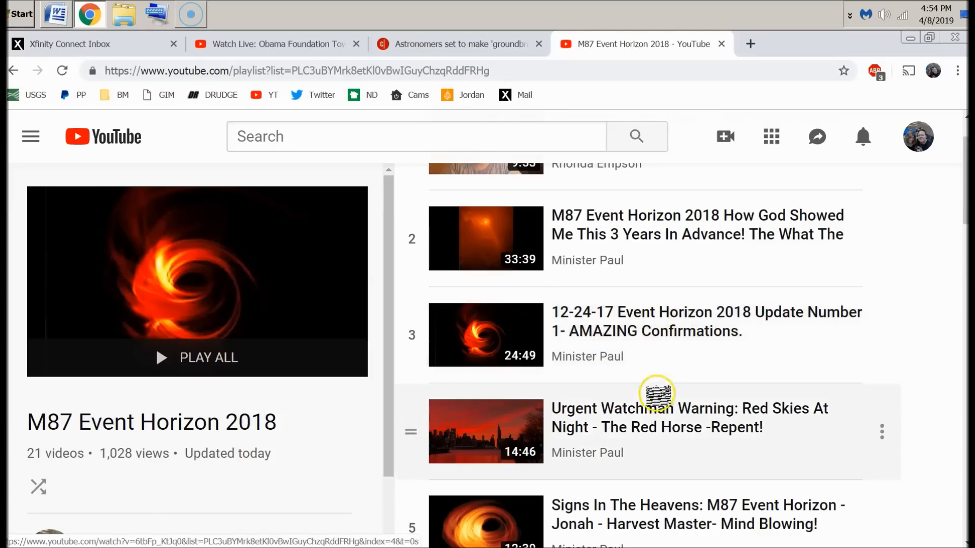
# - Go down the playlist to video 18, 'Blue Object Hovers Over Earth'
pyautogui.scroll(-3)
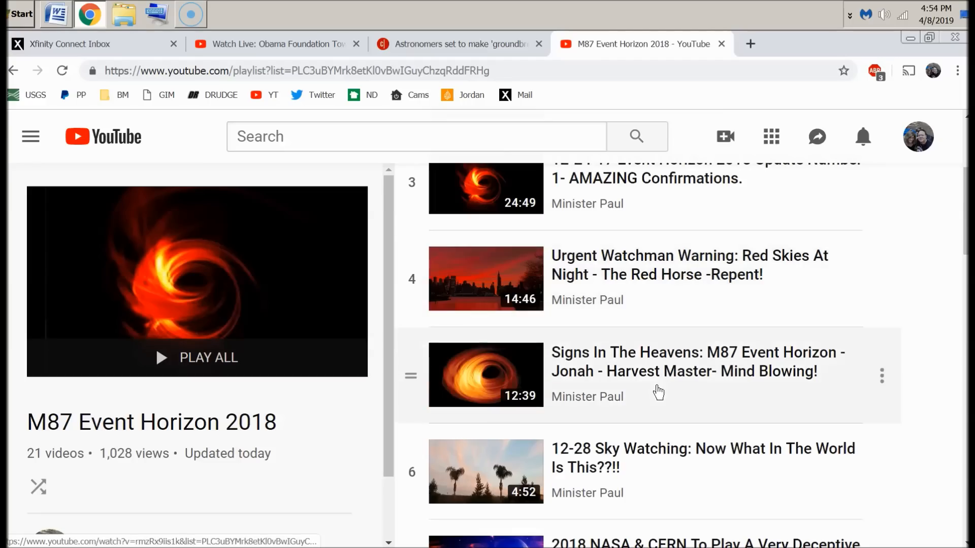
pyautogui.moveTo(578, 381)
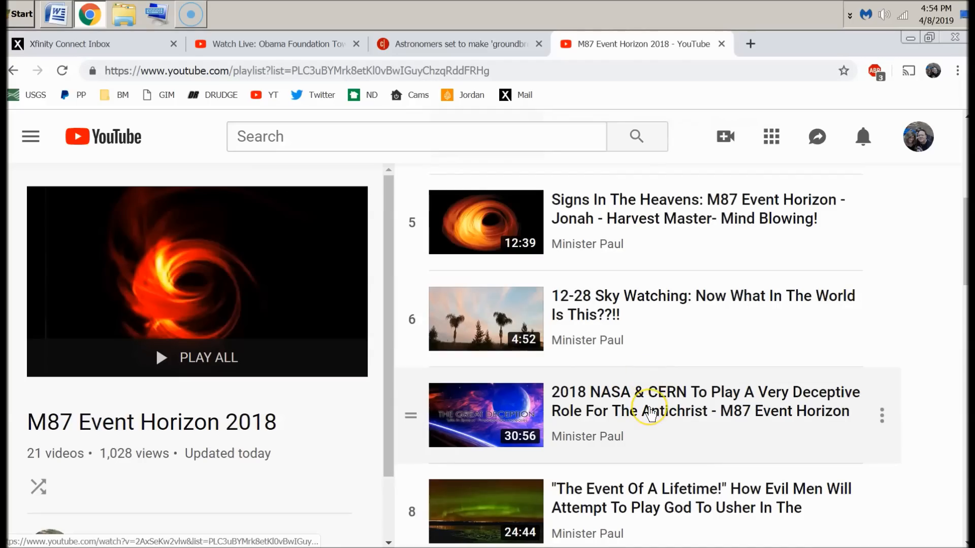
pyautogui.moveTo(650, 411)
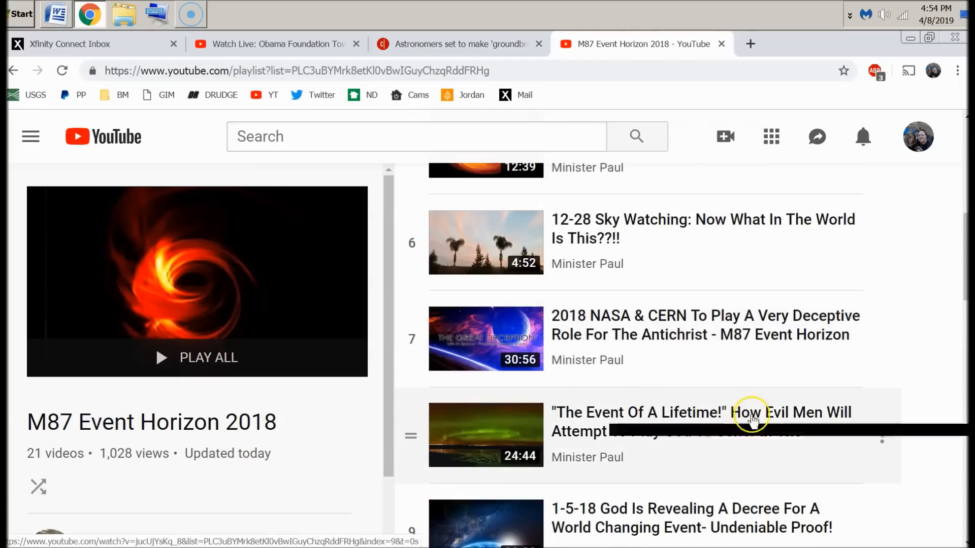
pyautogui.scroll(-3)
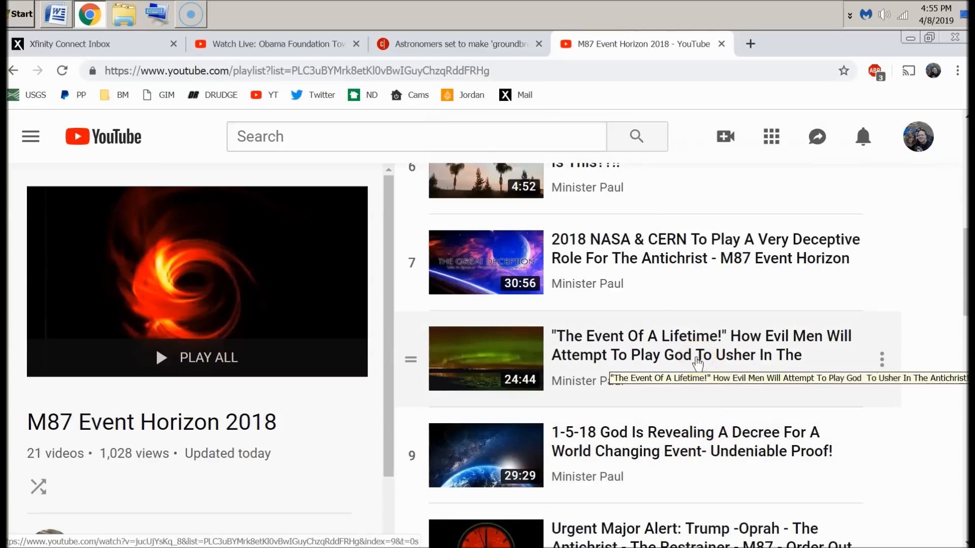
pyautogui.scroll(-3)
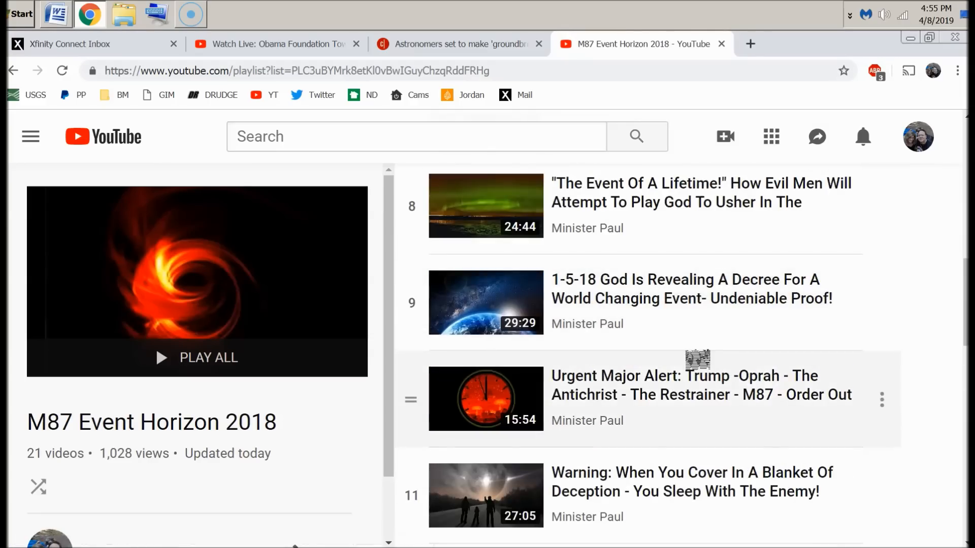
pyautogui.scroll(-3)
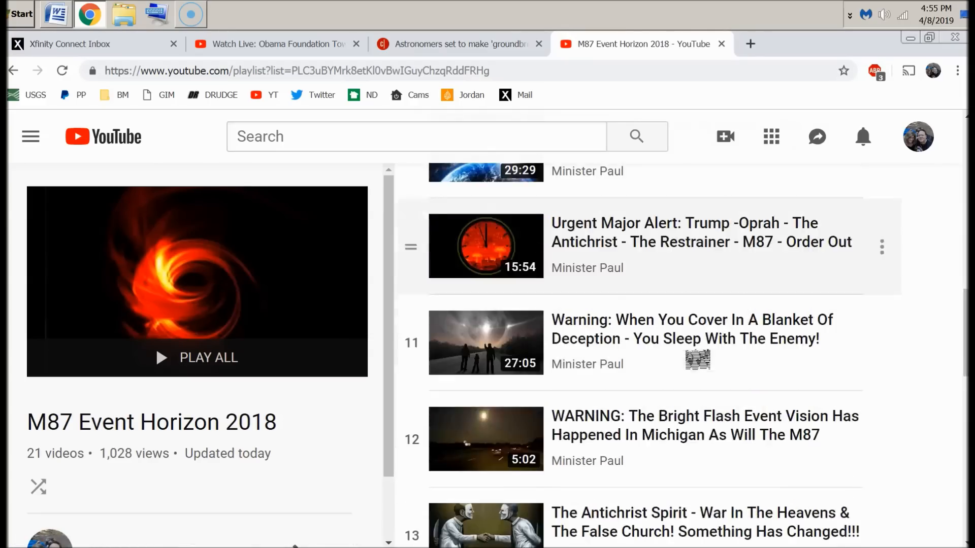
pyautogui.scroll(-3)
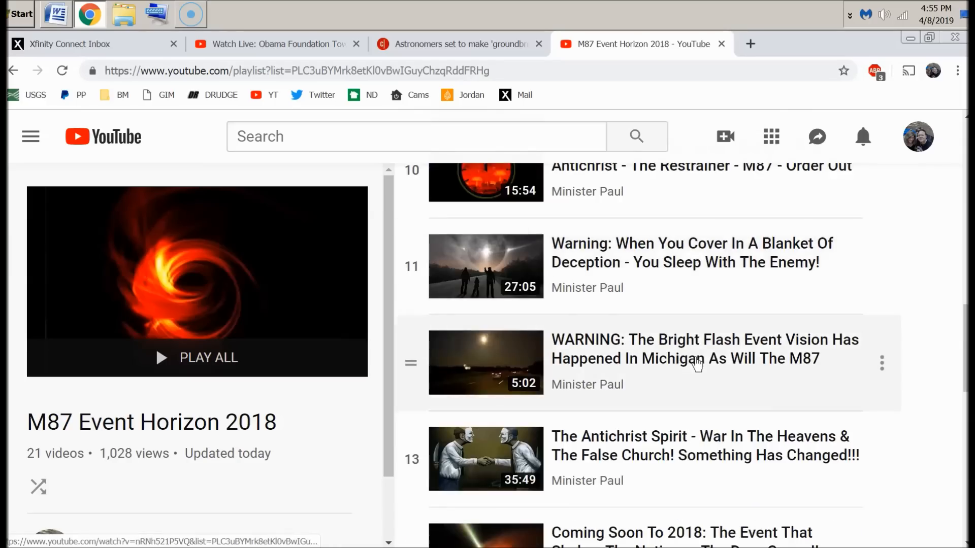
pyautogui.scroll(-3)
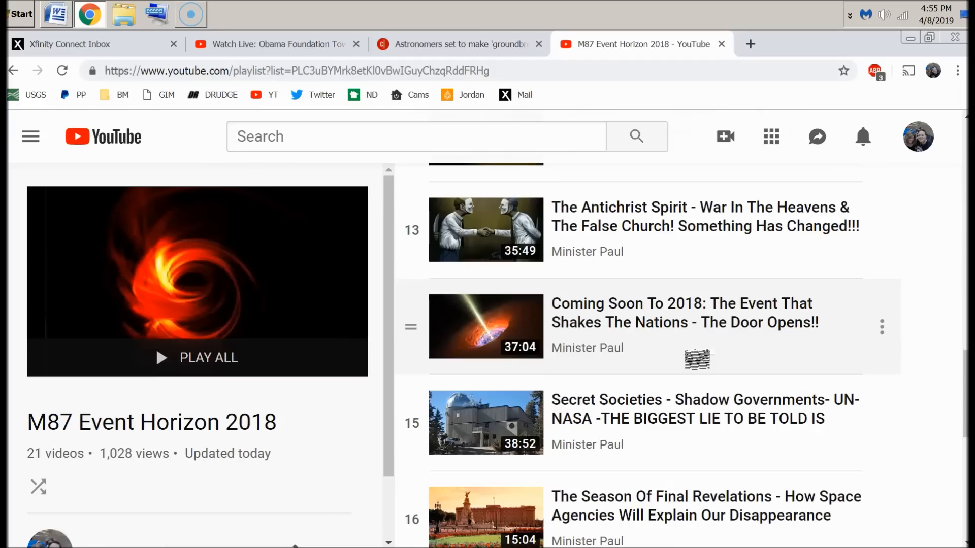
pyautogui.scroll(-3)
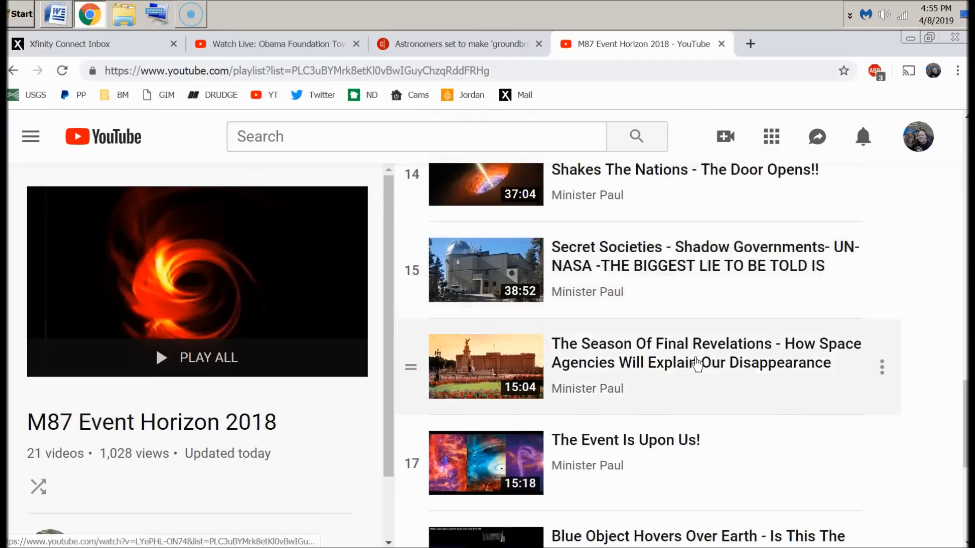
pyautogui.scroll(-3)
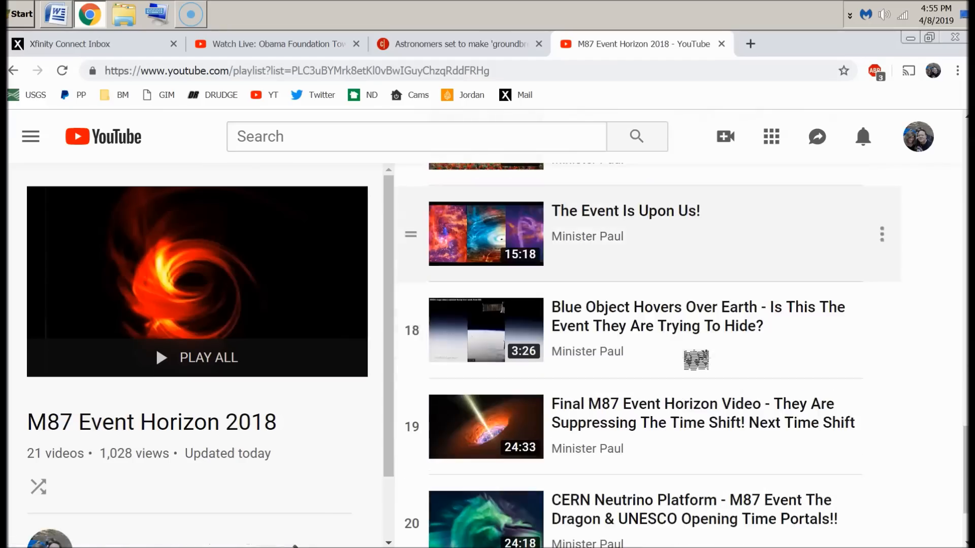
pyautogui.moveTo(696, 363)
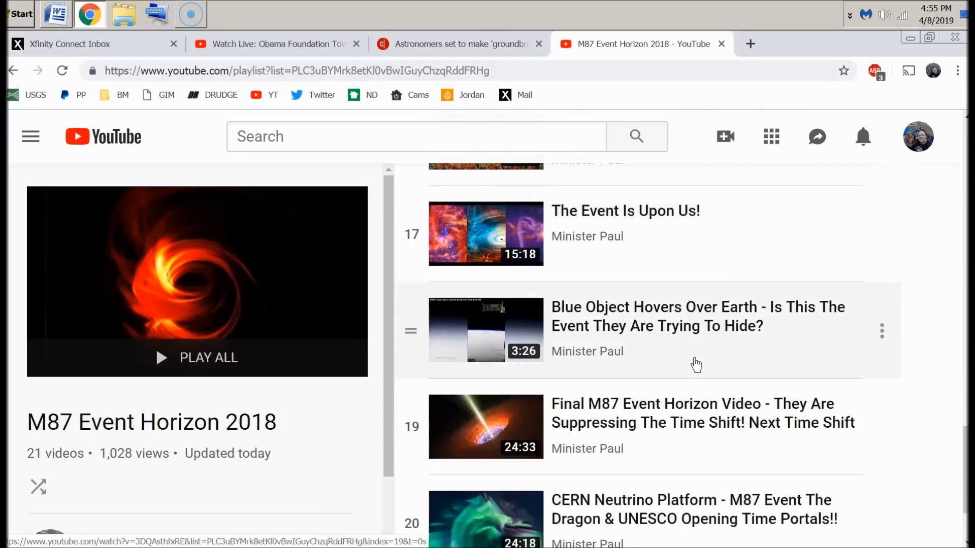
pyautogui.scroll(-3)
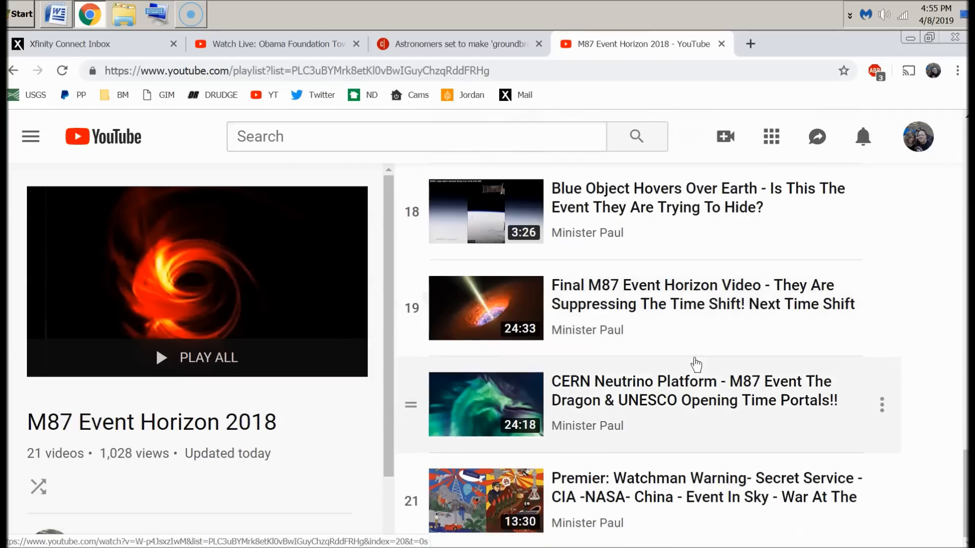
pyautogui.scroll(-3)
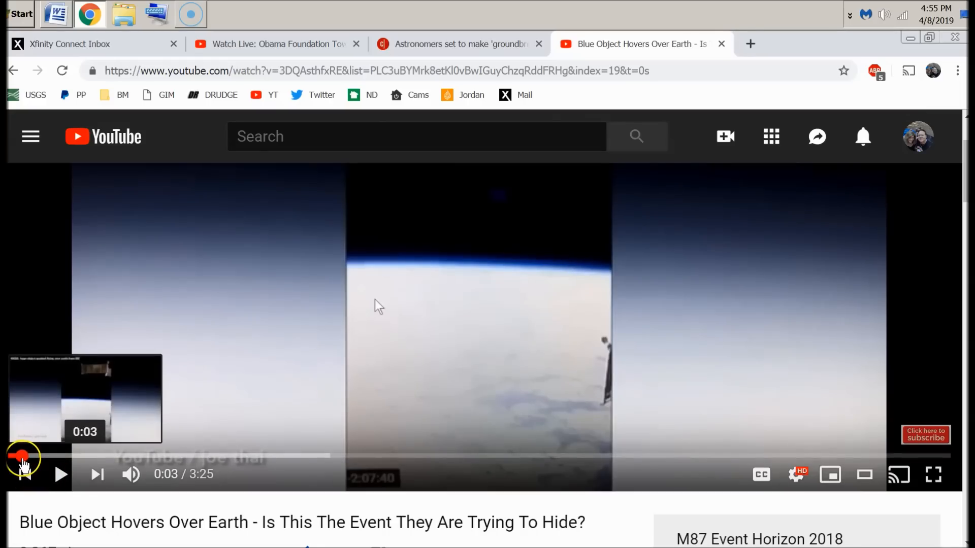
# - Scrub the Blue Object video's ISS footage forward in steps to about 0:56
pyautogui.moveTo(22, 457); pyautogui.dragTo(128, 457)
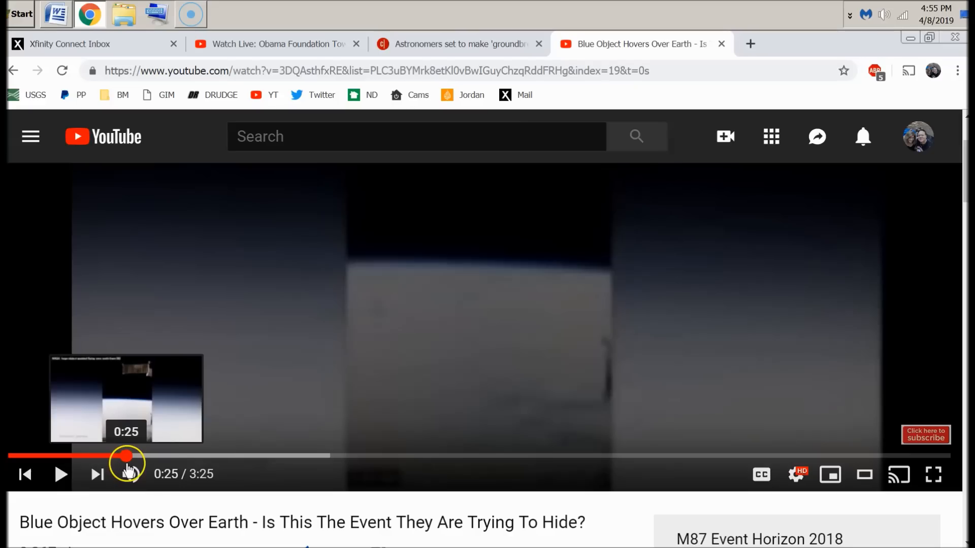
pyautogui.moveTo(128, 455); pyautogui.dragTo(220, 455)
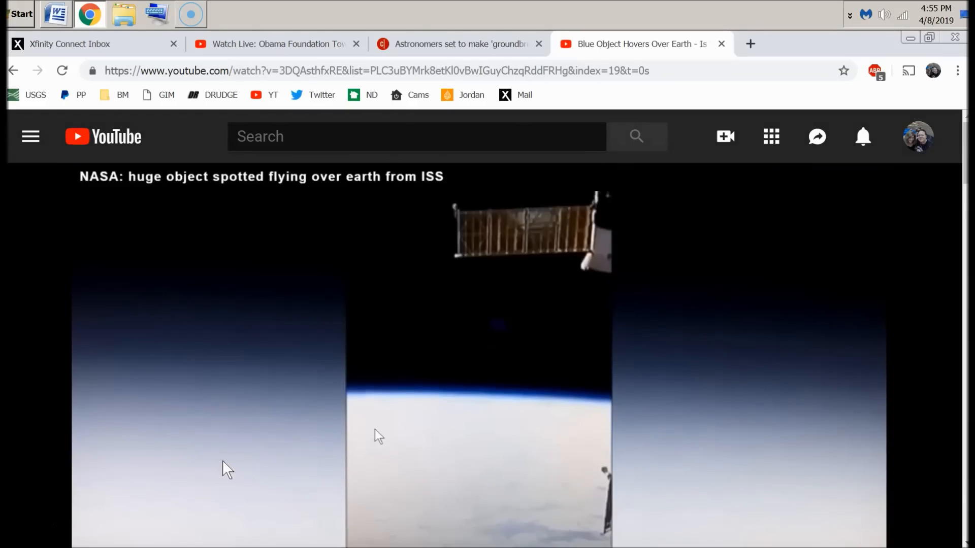
pyautogui.click(270, 433)
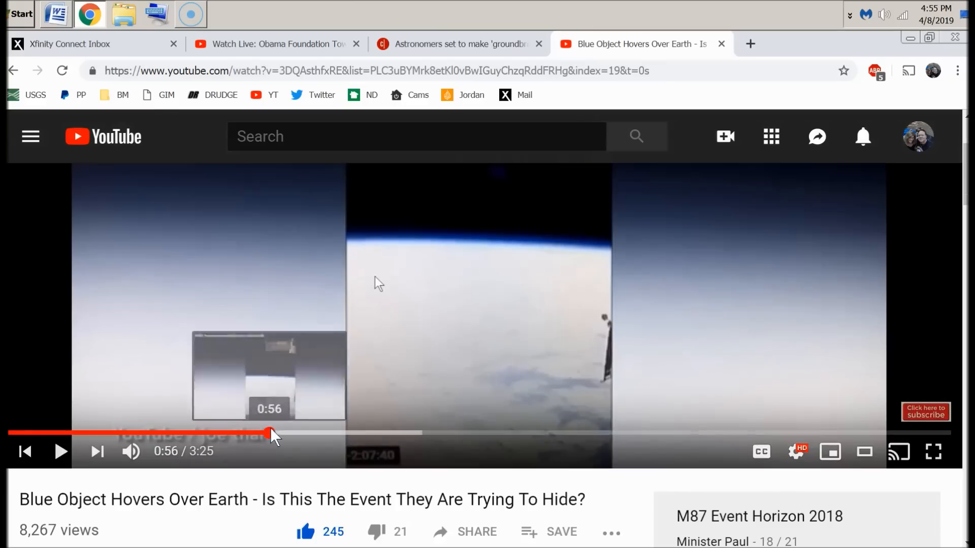
pyautogui.moveTo(269, 433); pyautogui.dragTo(322, 434)
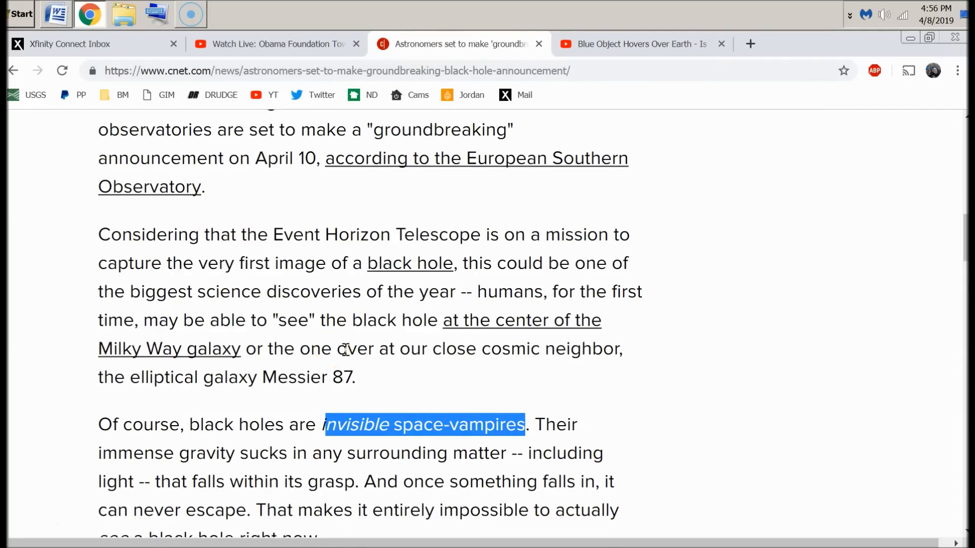
# - Read down the CNET article to the 6 a.m. PT April 10 announcement paragraph
pyautogui.scroll(-3)
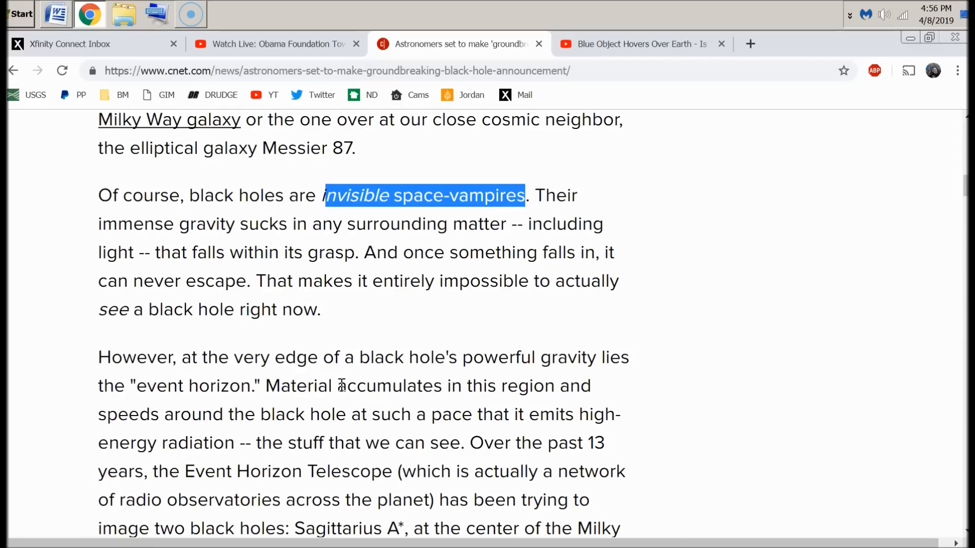
pyautogui.scroll(-3)
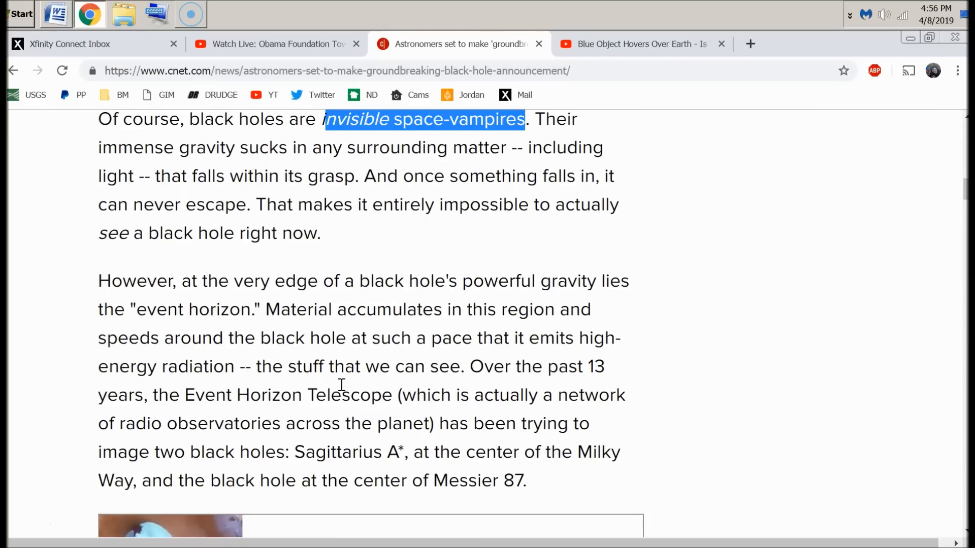
pyautogui.scroll(-3)
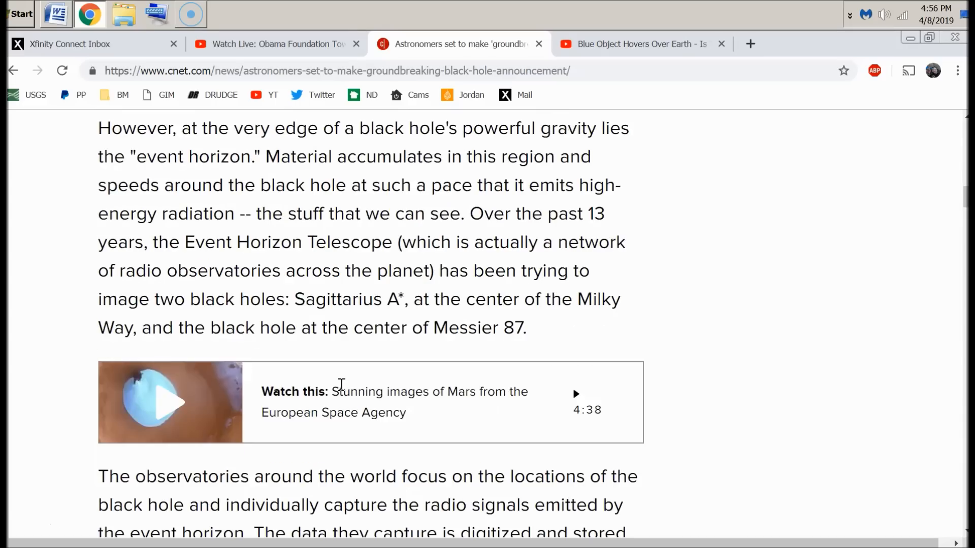
pyautogui.scroll(-3)
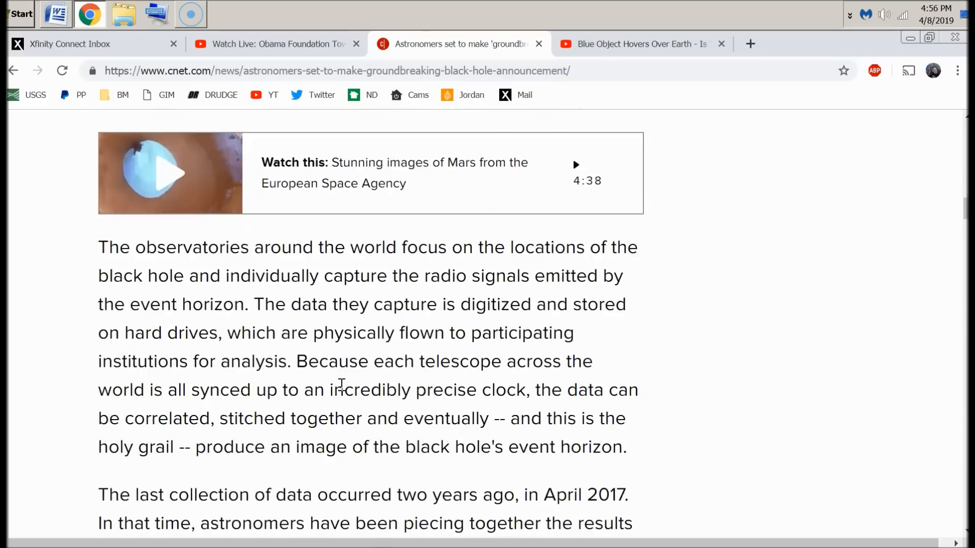
pyautogui.scroll(-3)
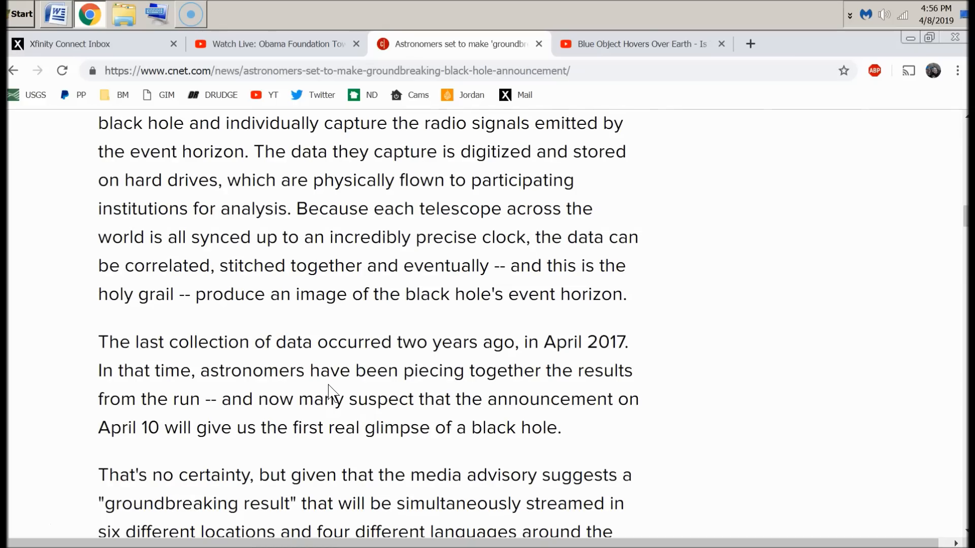
pyautogui.scroll(-3)
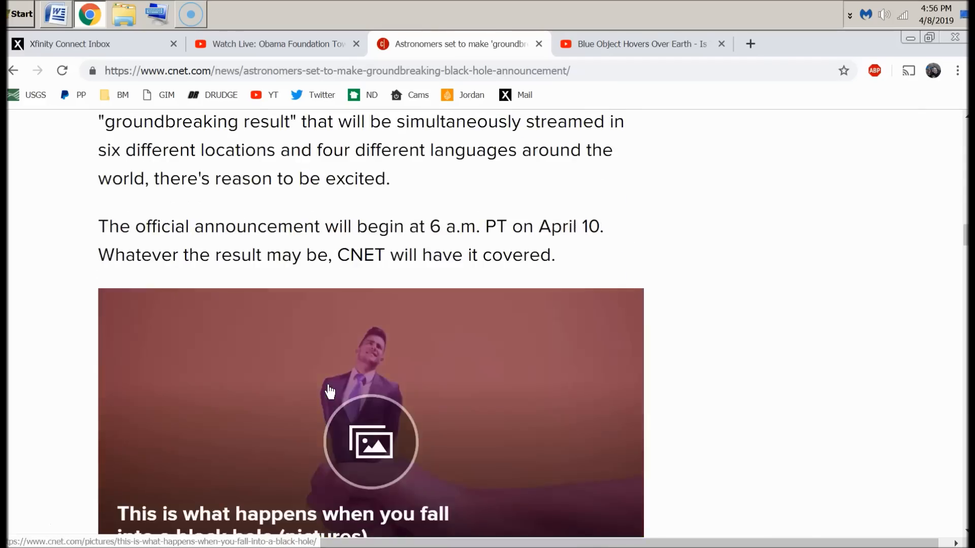
pyautogui.scroll(-3)
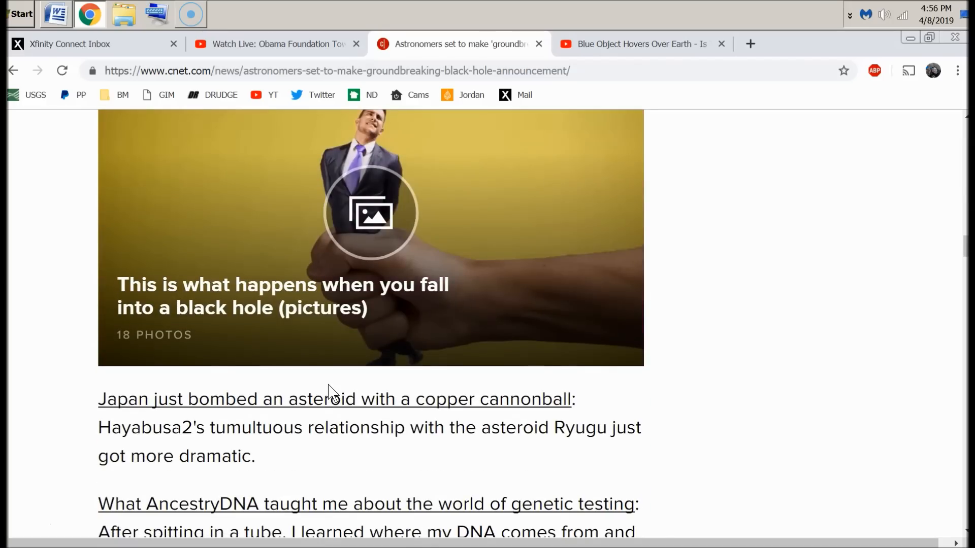
pyautogui.scroll(-3)
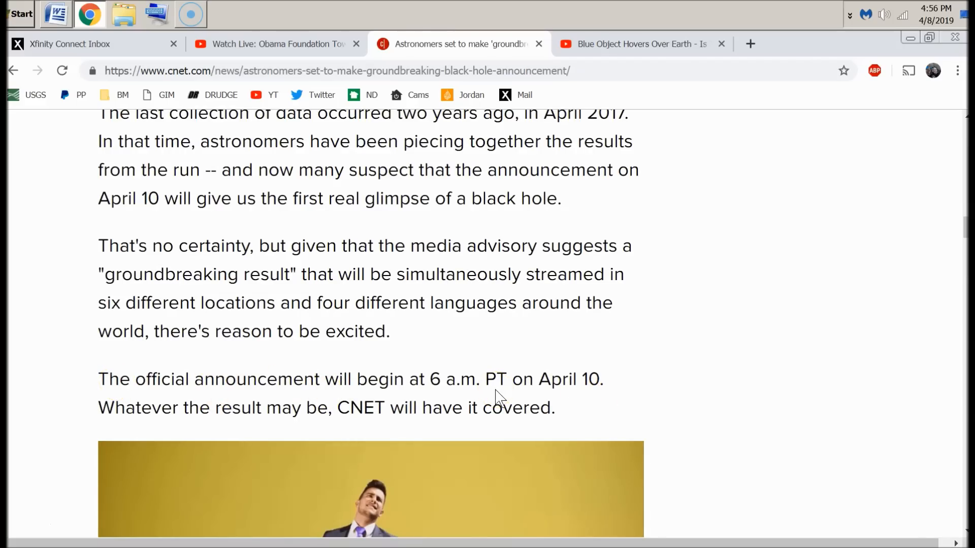
# - Highlight April 10 in the announcement sentence, check the calendar, and switch to the Obama Foundation live video
pyautogui.doubleClick(566, 379)
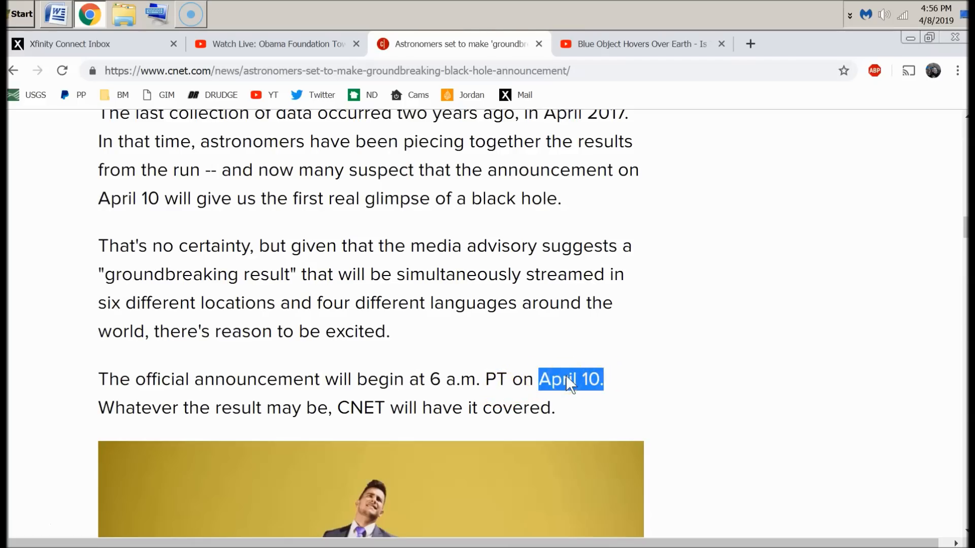
pyautogui.click(935, 11)
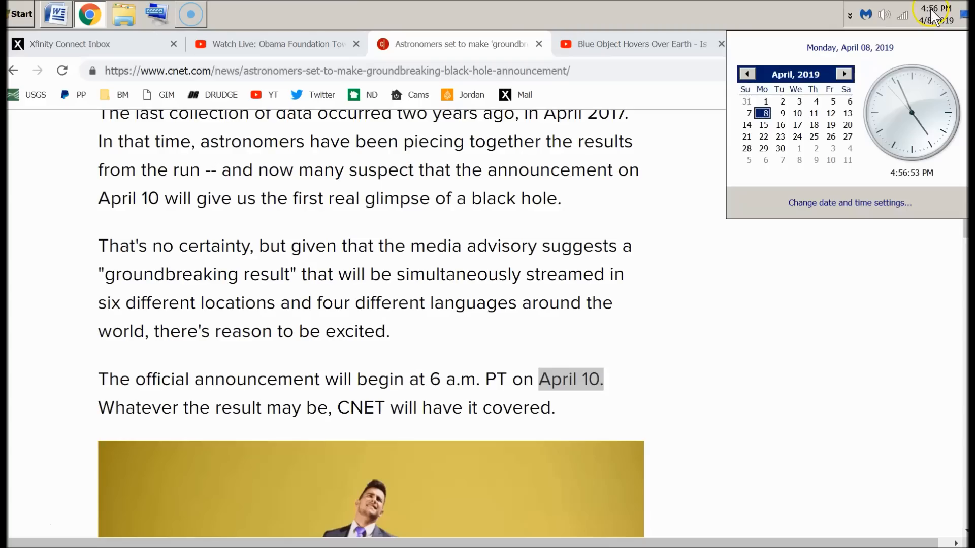
pyautogui.moveTo(662, 342)
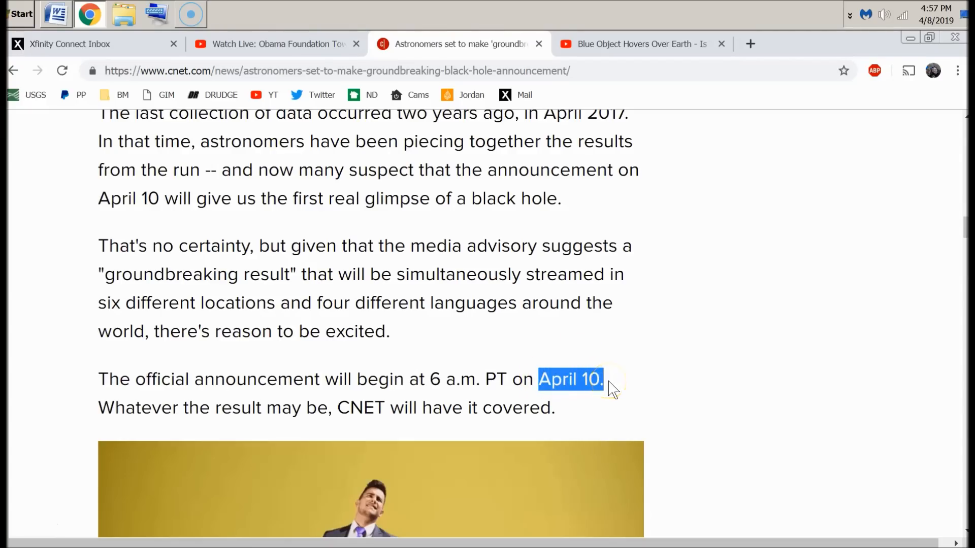
pyautogui.click(276, 43)
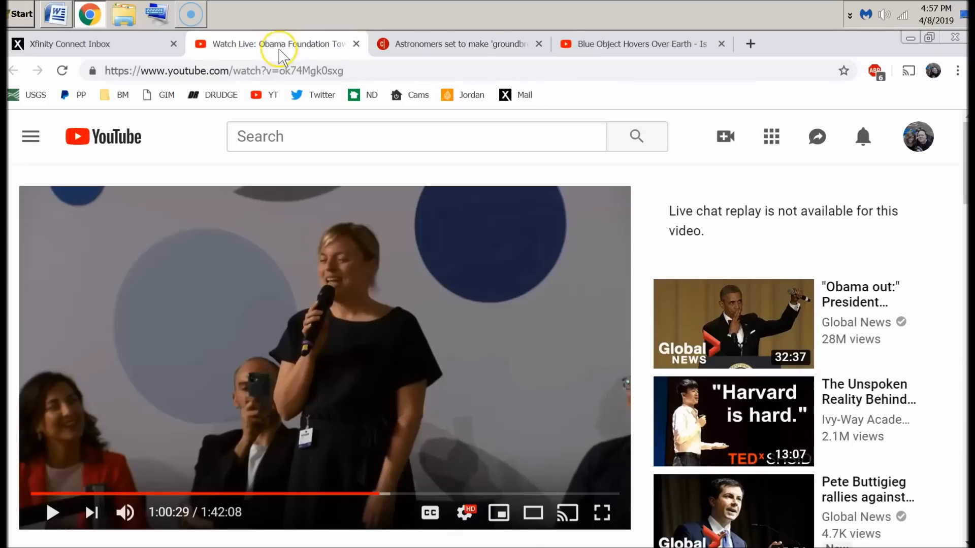
pyautogui.moveTo(295, 348)
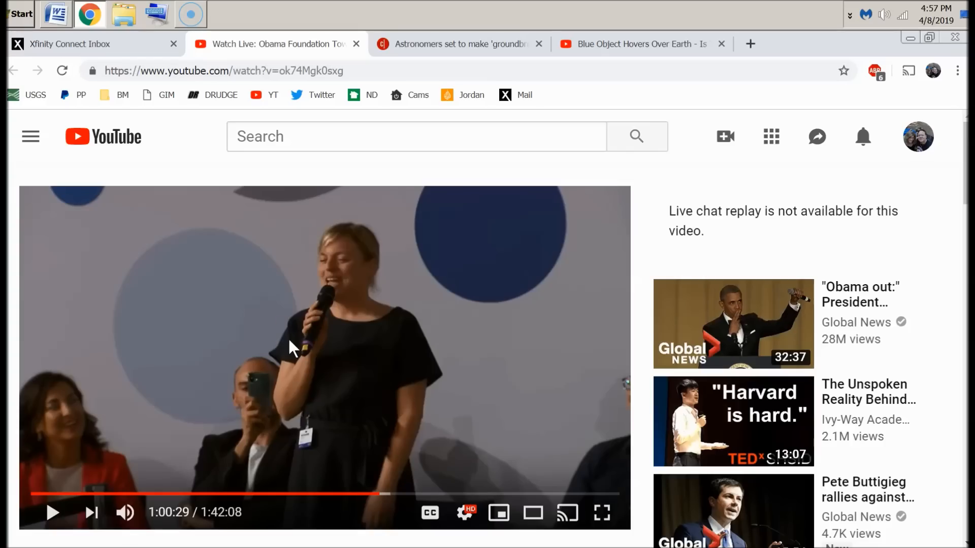
# - Return to the CNET black-hole article tab, leaving the Obama Foundation video
pyautogui.click(457, 44)
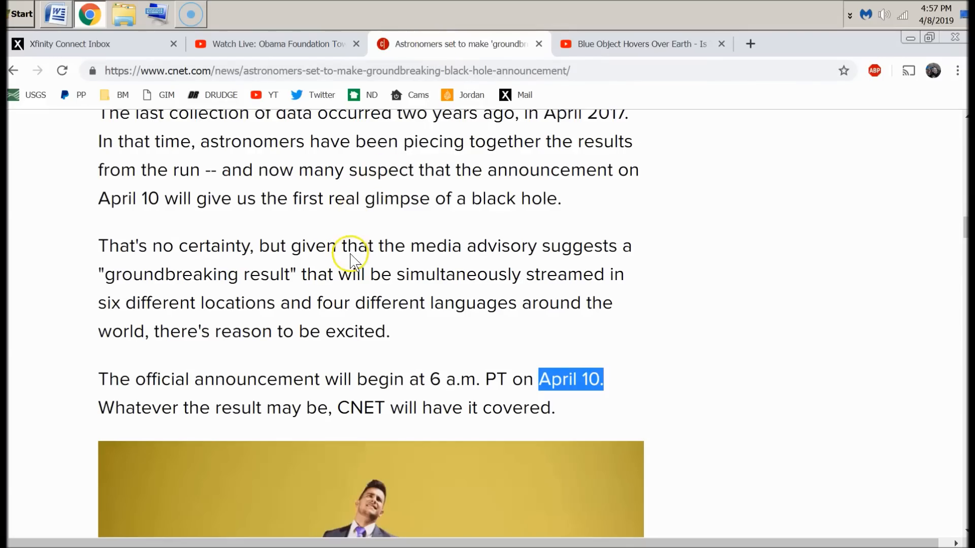
# - Scroll back up to the article's headline, byline and April 1, 2019 date
pyautogui.scroll(3)
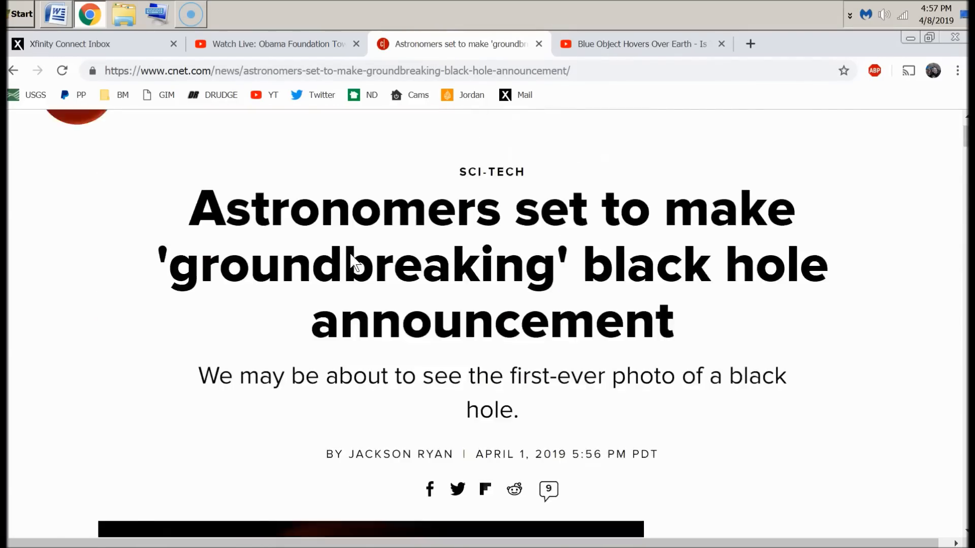